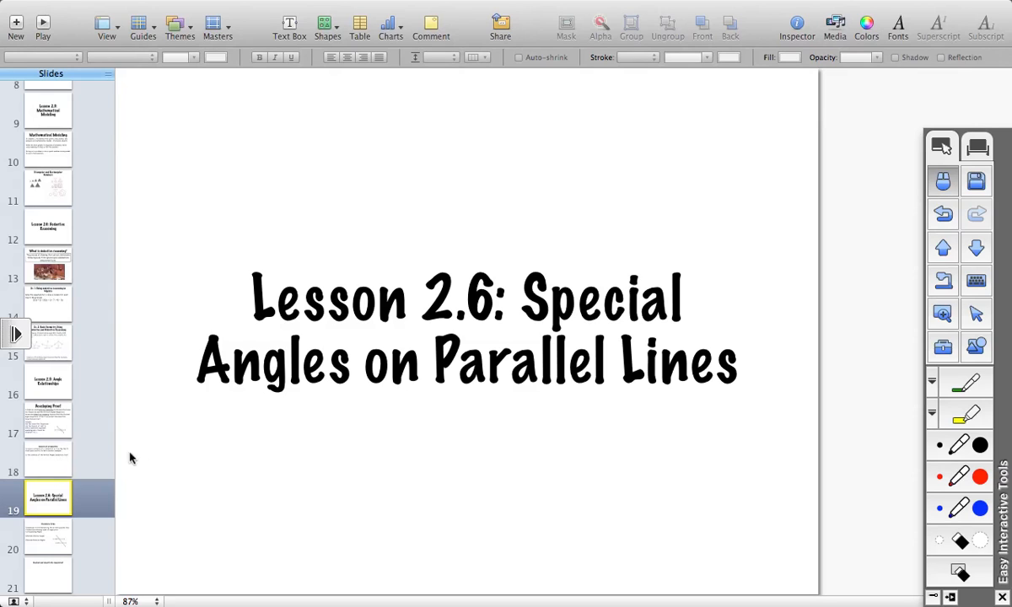
- Show the Vocabulary Terms slide with the transversal crossing two parallel lines
{"action": "left_click", "coordinate": [48, 537]}
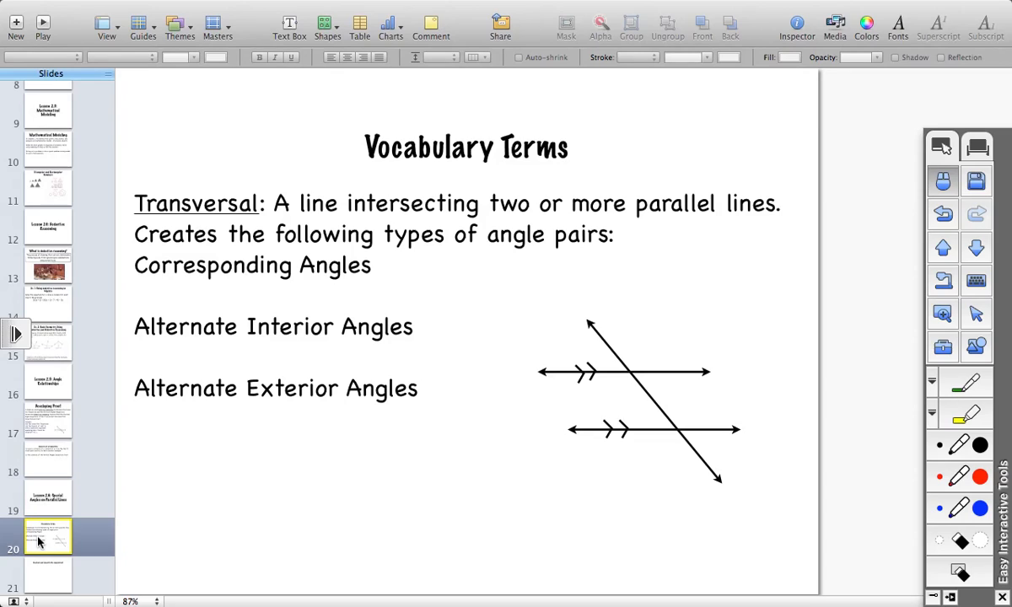
{"action": "mouse_move", "coordinate": [572, 388]}
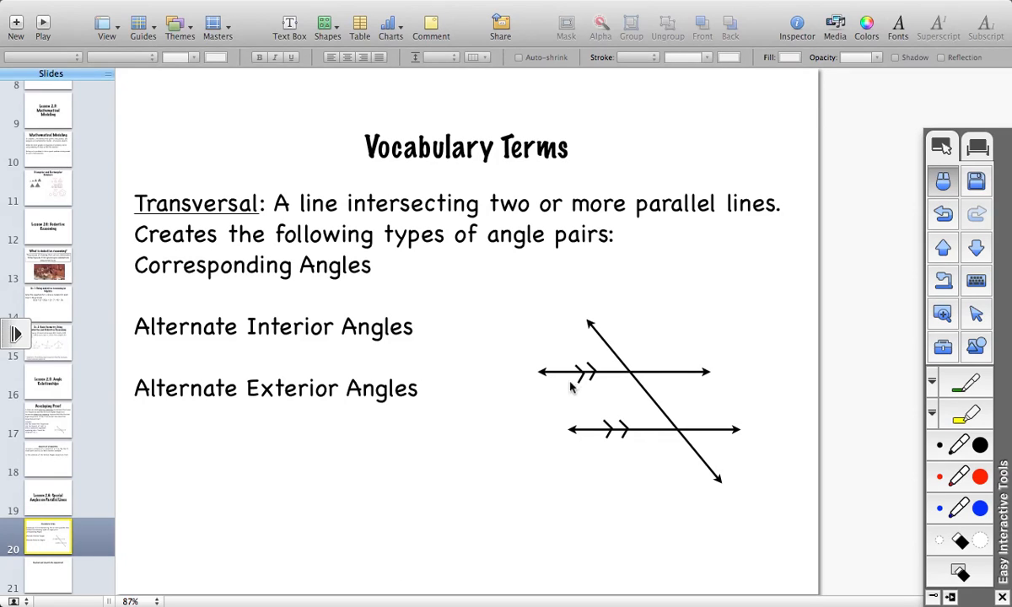
{"action": "mouse_move", "coordinate": [614, 447]}
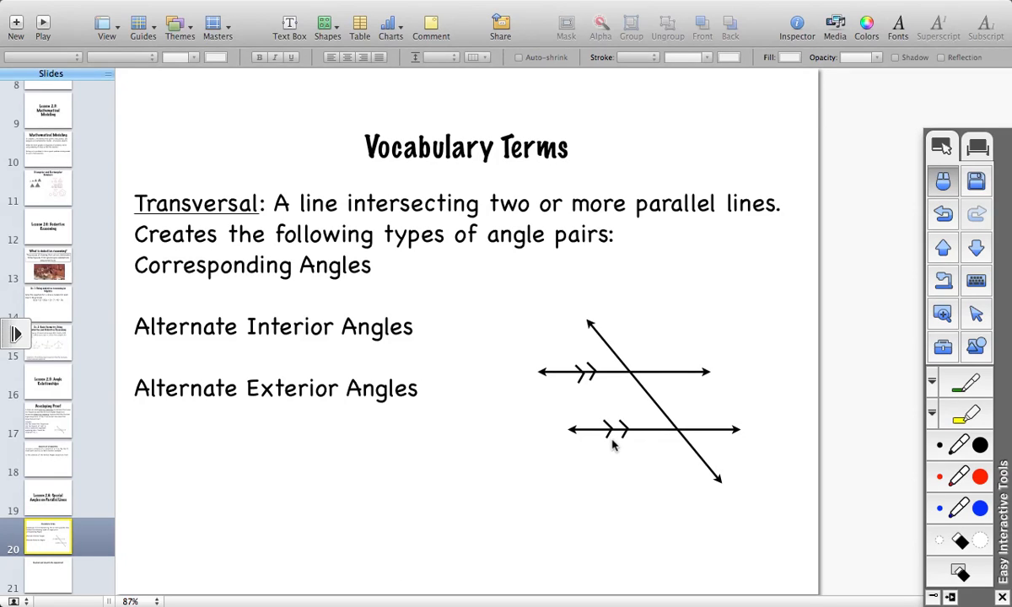
{"action": "mouse_move", "coordinate": [700, 469]}
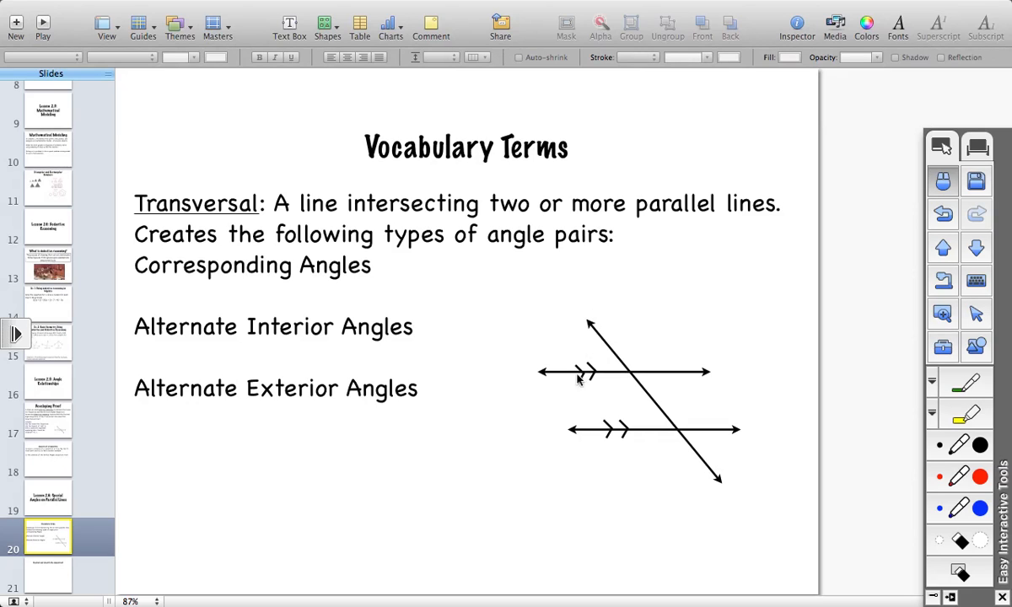
{"action": "mouse_move", "coordinate": [682, 357]}
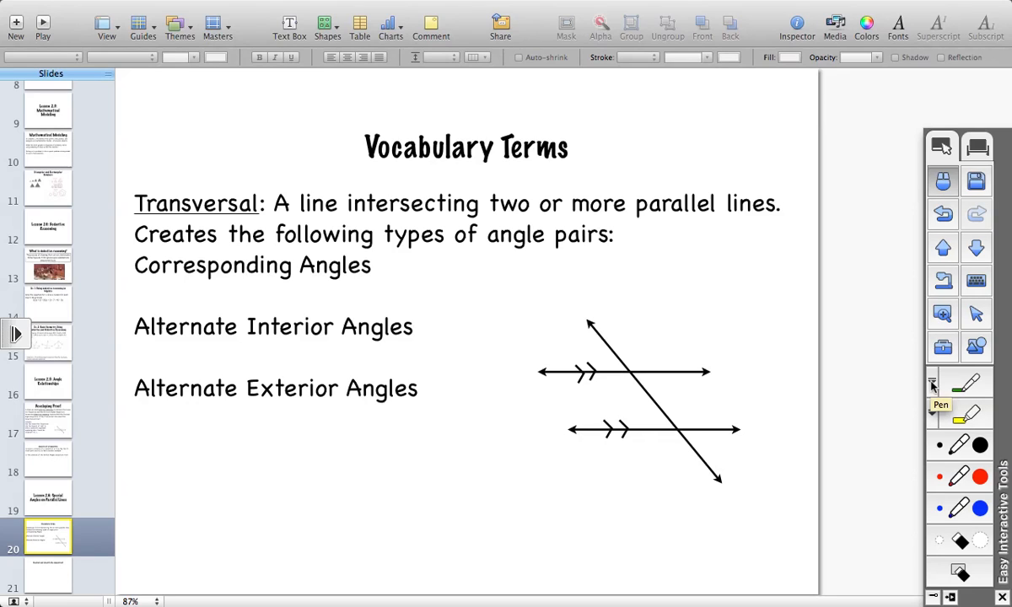
- Start pen annotations to mark and number angles 1–8 at the transversal's intersections
{"action": "left_click", "coordinate": [941, 384]}
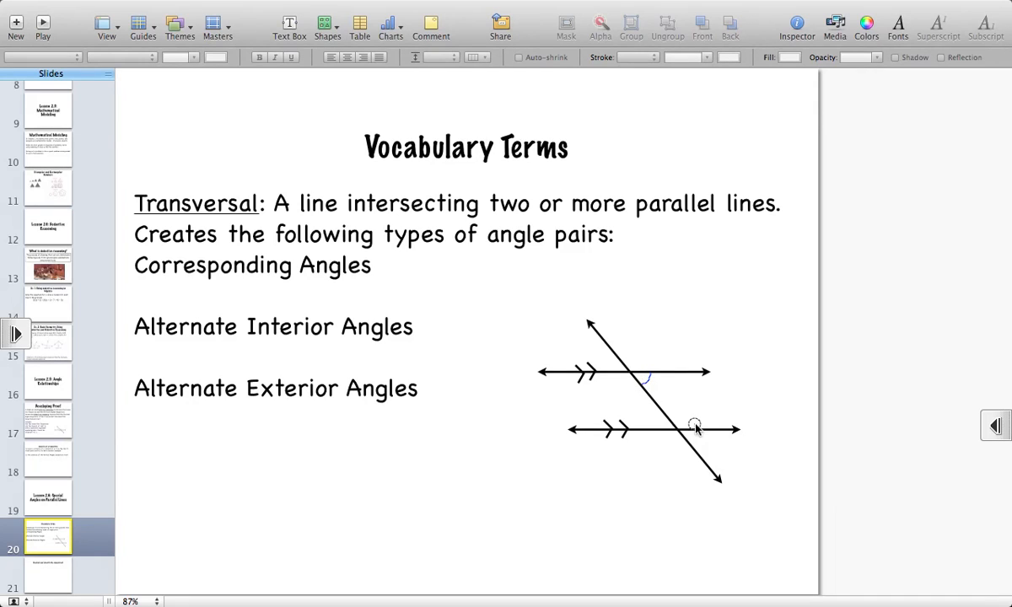
{"action": "mouse_move", "coordinate": [688, 445]}
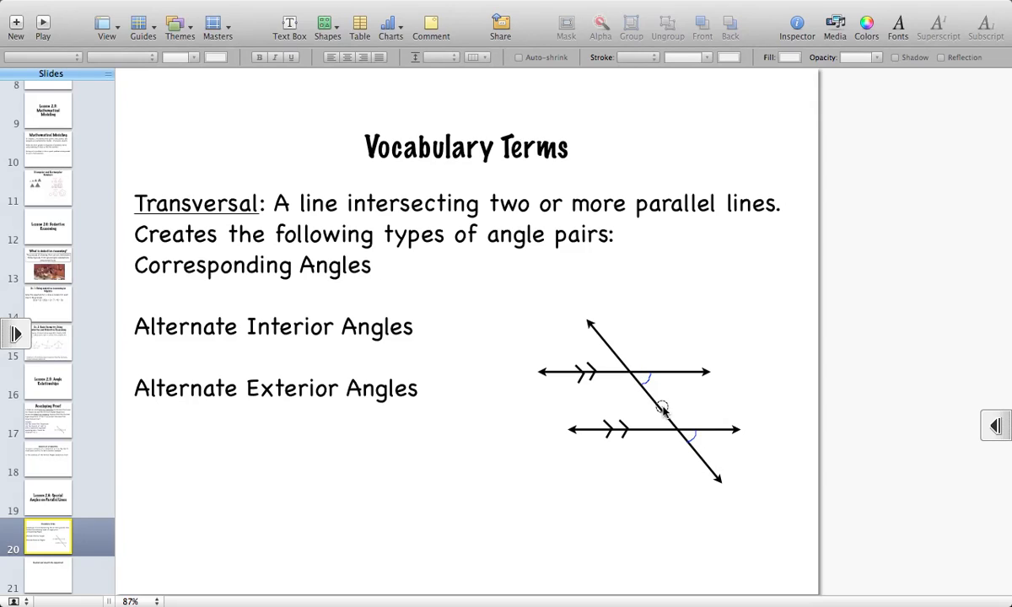
{"action": "mouse_move", "coordinate": [590, 352]}
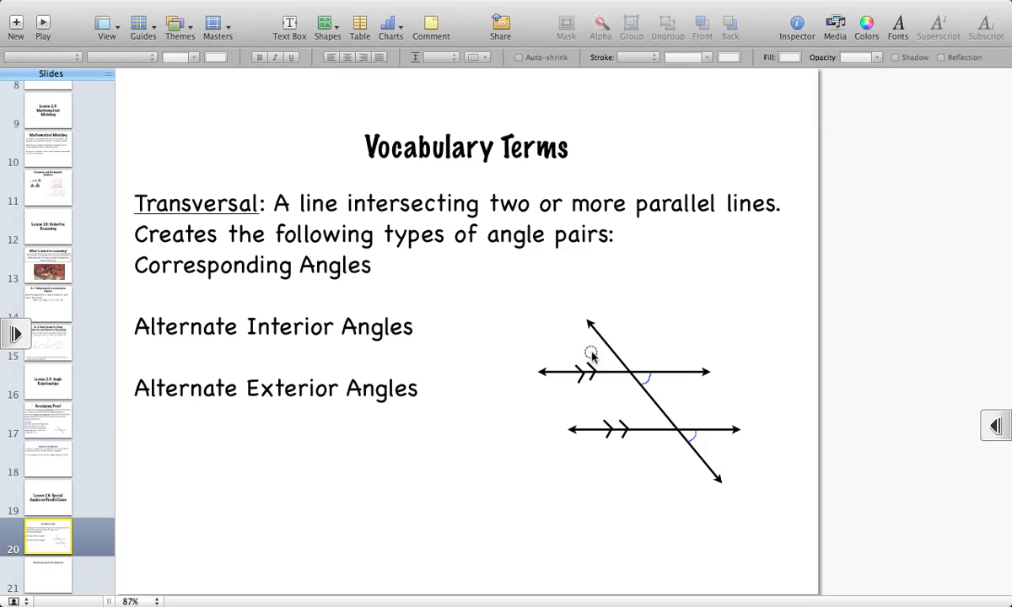
{"action": "mouse_move", "coordinate": [631, 362]}
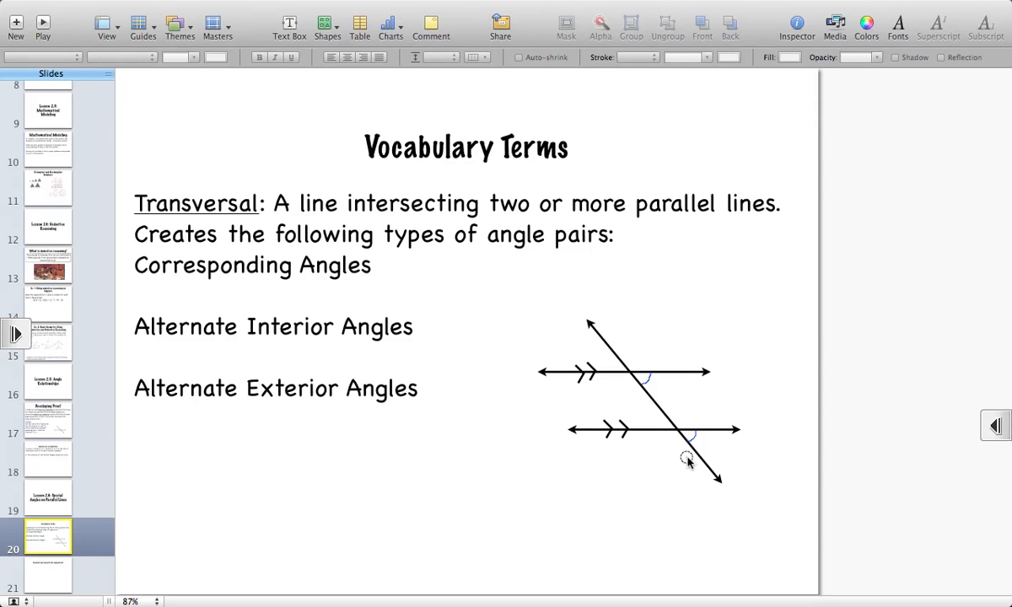
{"action": "mouse_move", "coordinate": [678, 452]}
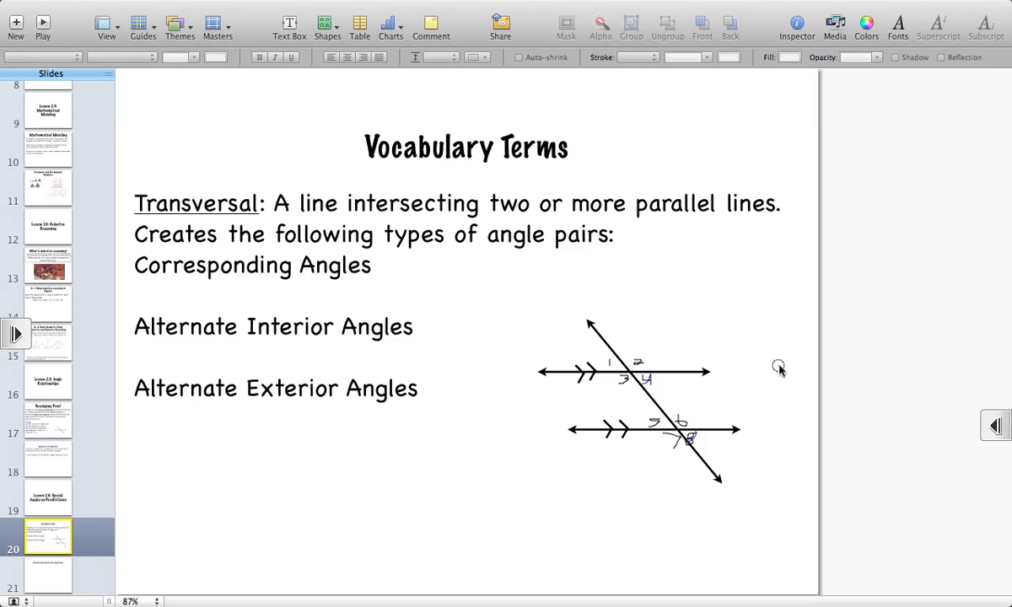
{"action": "mouse_move", "coordinate": [729, 474]}
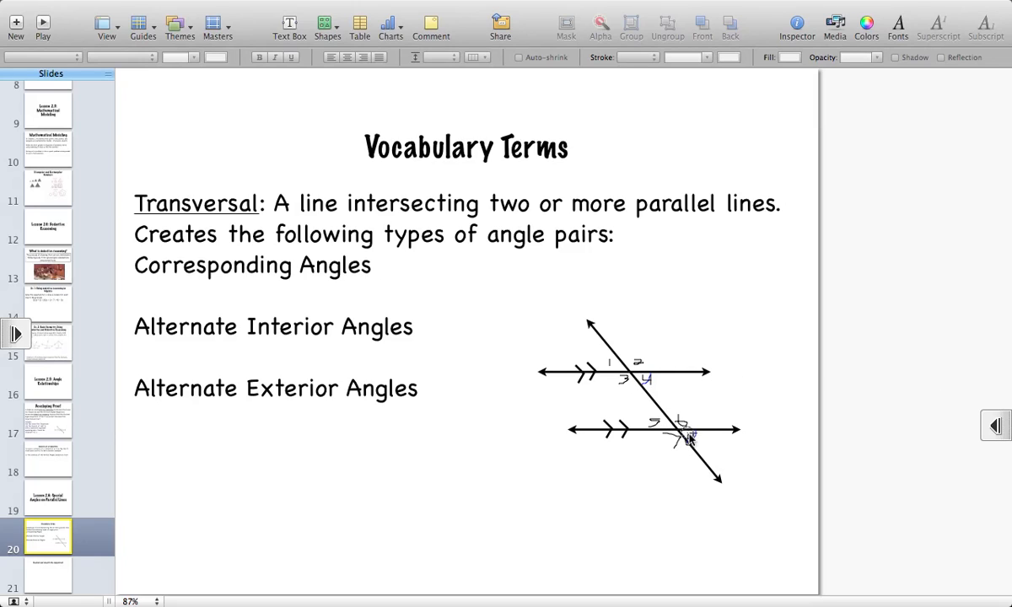
{"action": "mouse_move", "coordinate": [847, 375]}
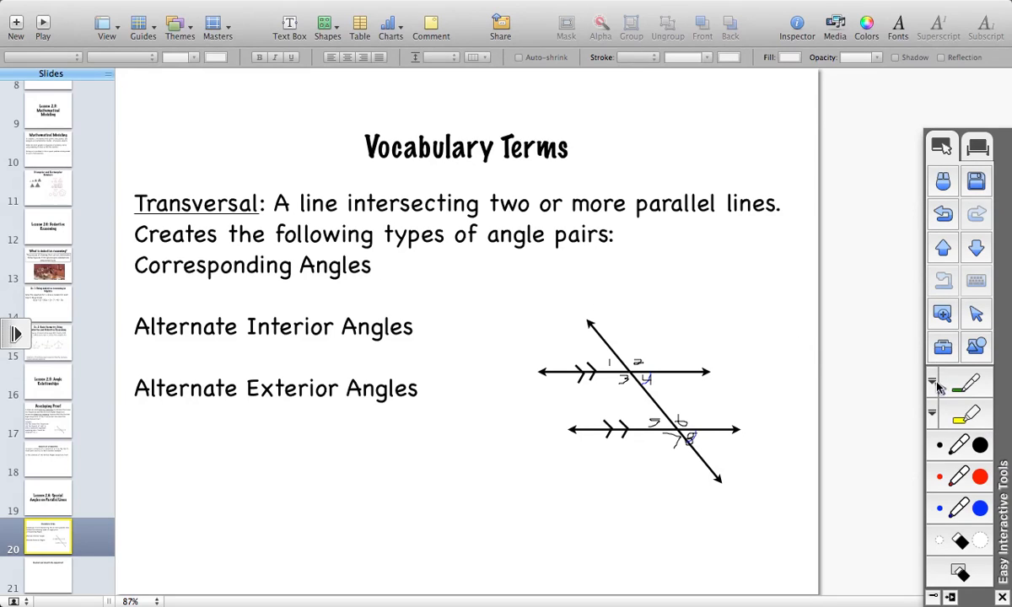
- Switch to the yellow highlighter to shade interior angles 3, 4, 5 and 6
{"action": "left_click", "coordinate": [931, 381]}
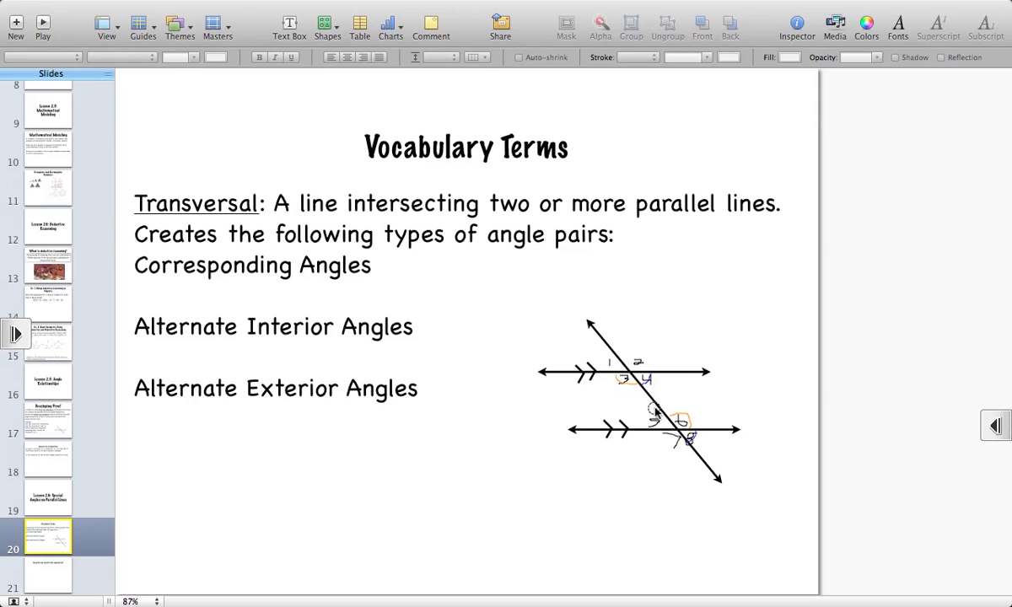
{"action": "mouse_move", "coordinate": [476, 397]}
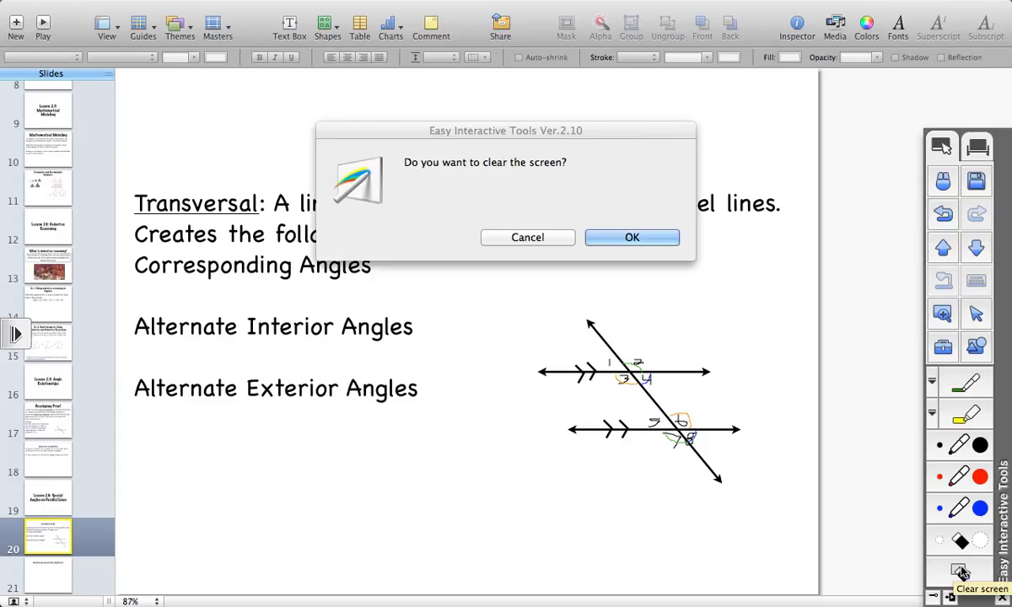
- Confirm clearing the angle annotations and advance to the conjectures slide
{"action": "left_click", "coordinate": [631, 236]}
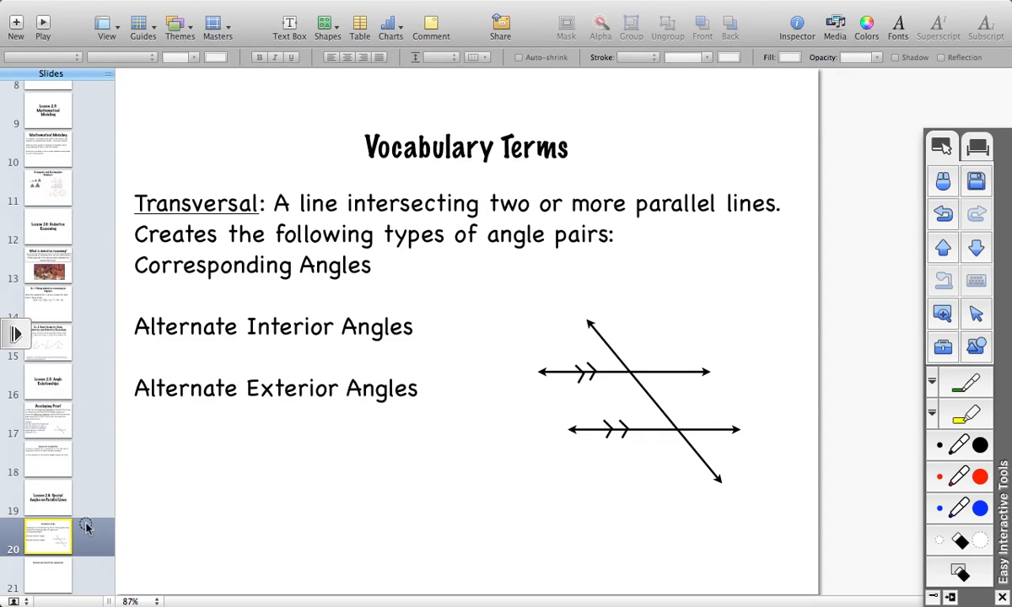
{"action": "mouse_move", "coordinate": [917, 189]}
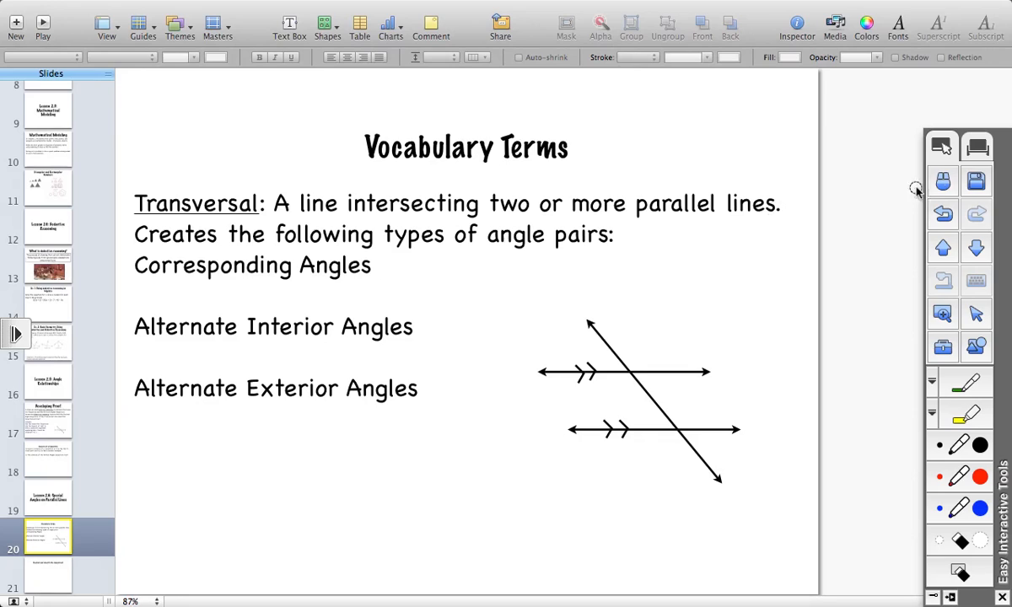
{"action": "mouse_move", "coordinate": [121, 573]}
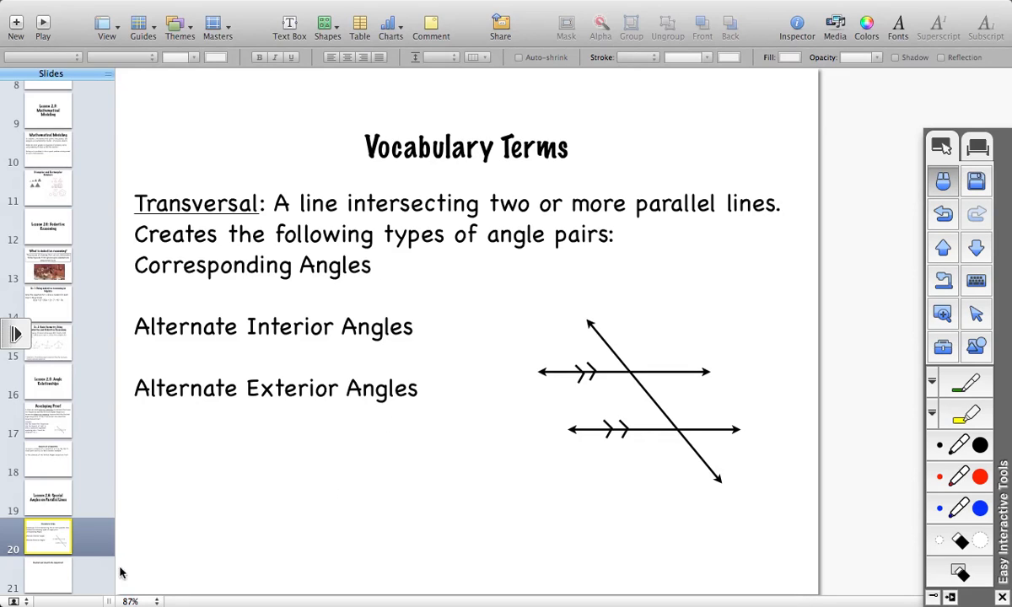
{"action": "left_click", "coordinate": [47, 573]}
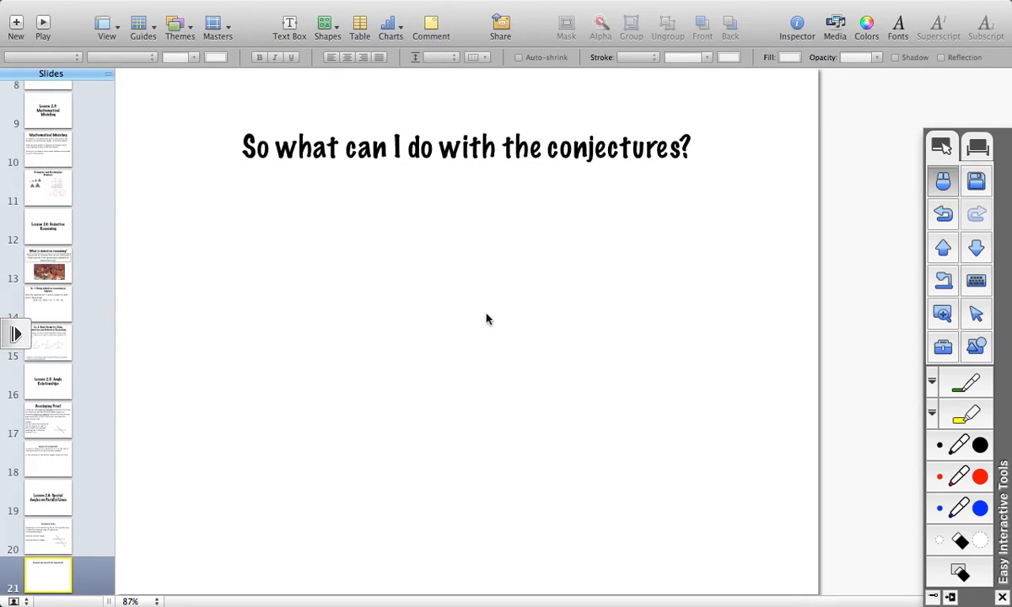
{"action": "mouse_move", "coordinate": [411, 292]}
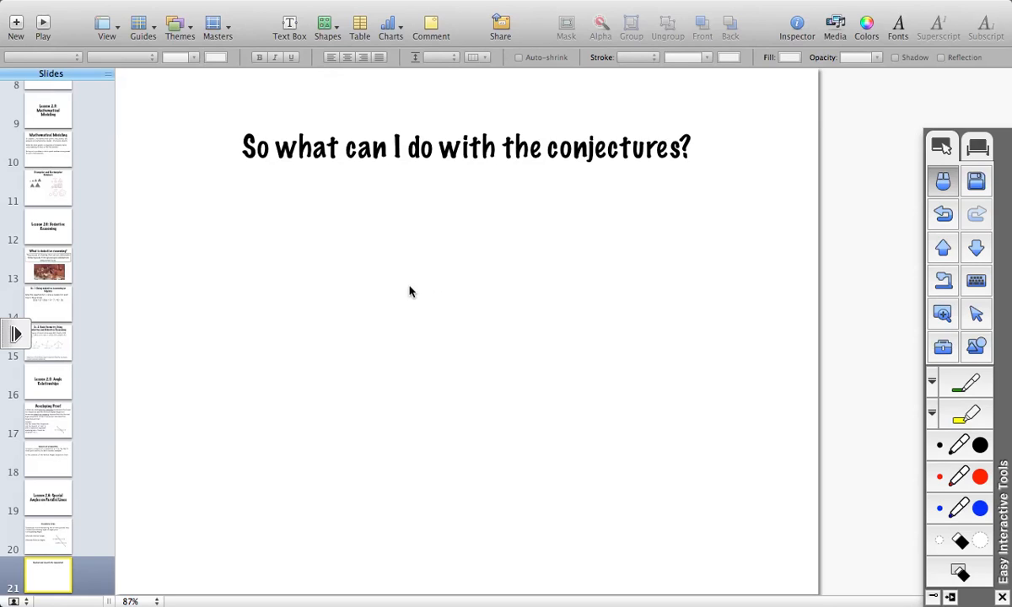
{"action": "mouse_move", "coordinate": [476, 283]}
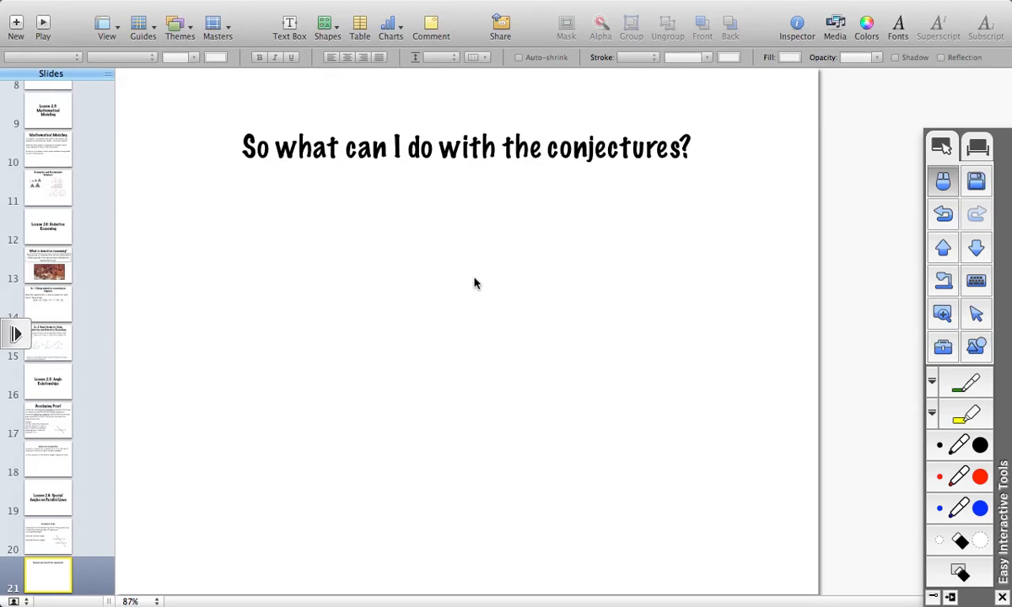
{"action": "mouse_move", "coordinate": [970, 168]}
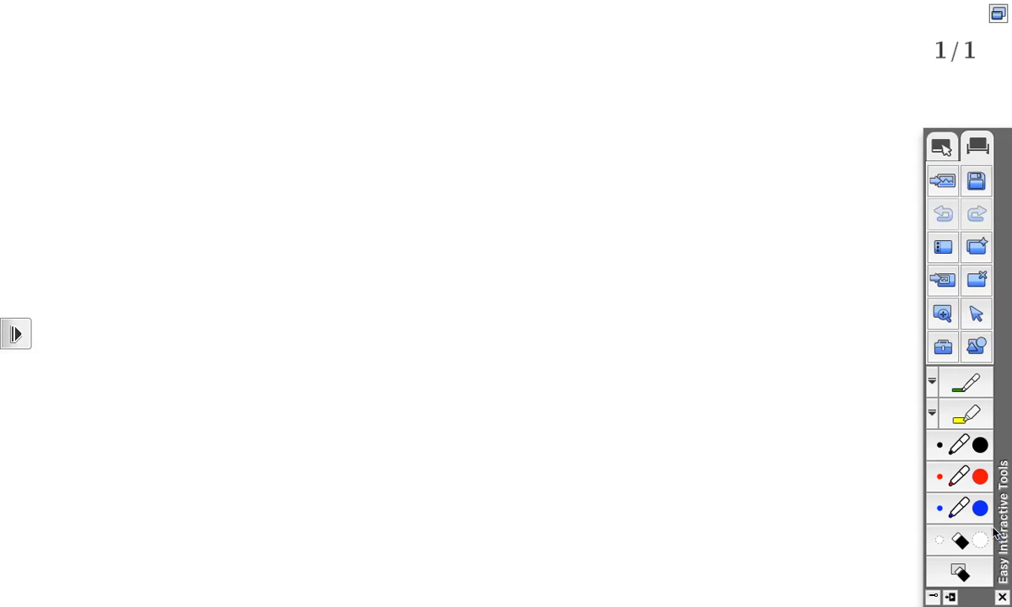
{"action": "mouse_move", "coordinate": [965, 336]}
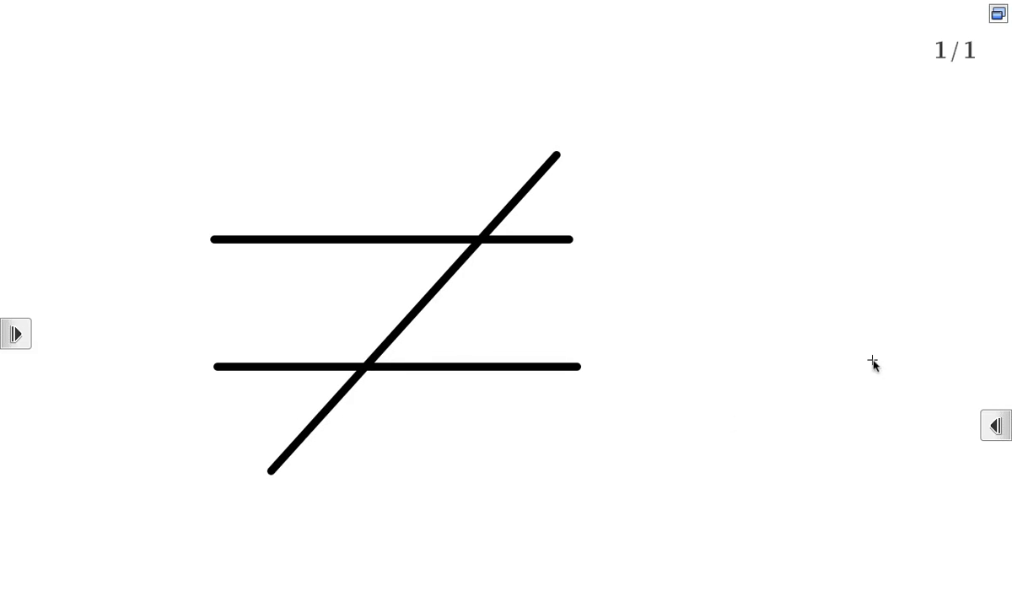
- Bring back the annotation tools and choose a thick black pen for the parallel-lines diagram
{"action": "left_click", "coordinate": [995, 424]}
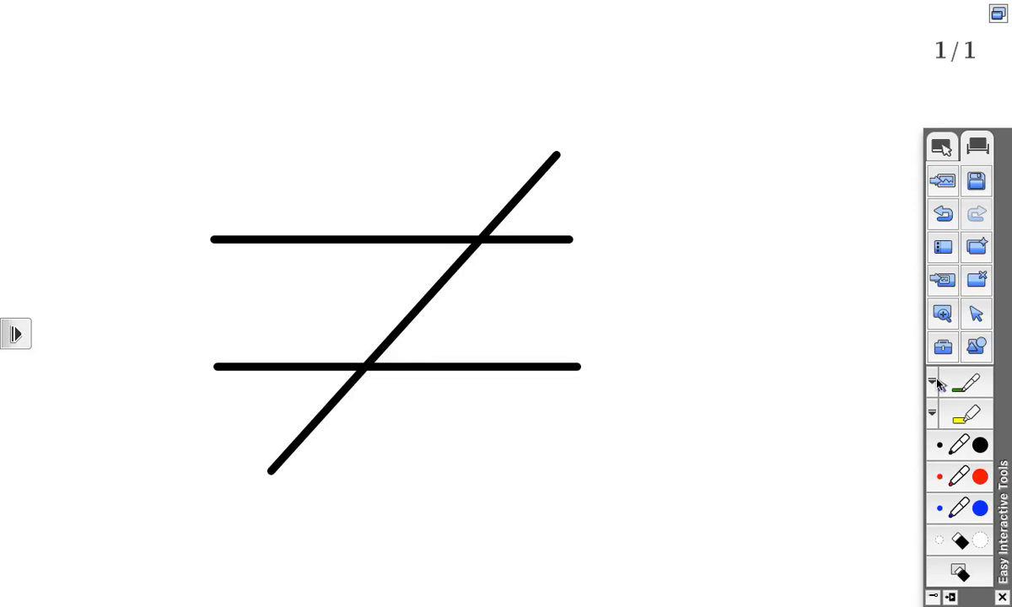
{"action": "left_click", "coordinate": [931, 381]}
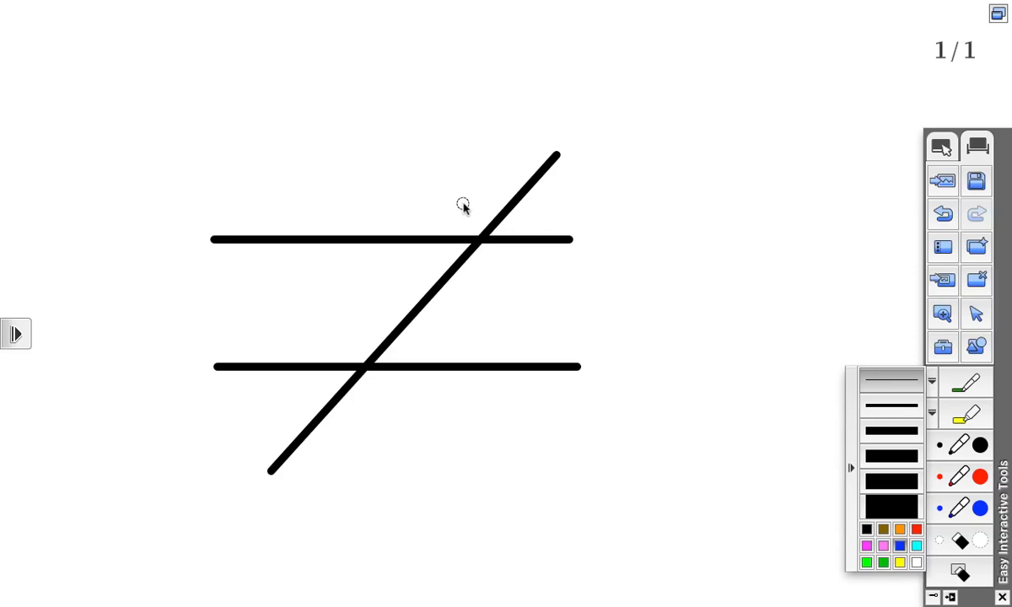
{"action": "mouse_move", "coordinate": [506, 370]}
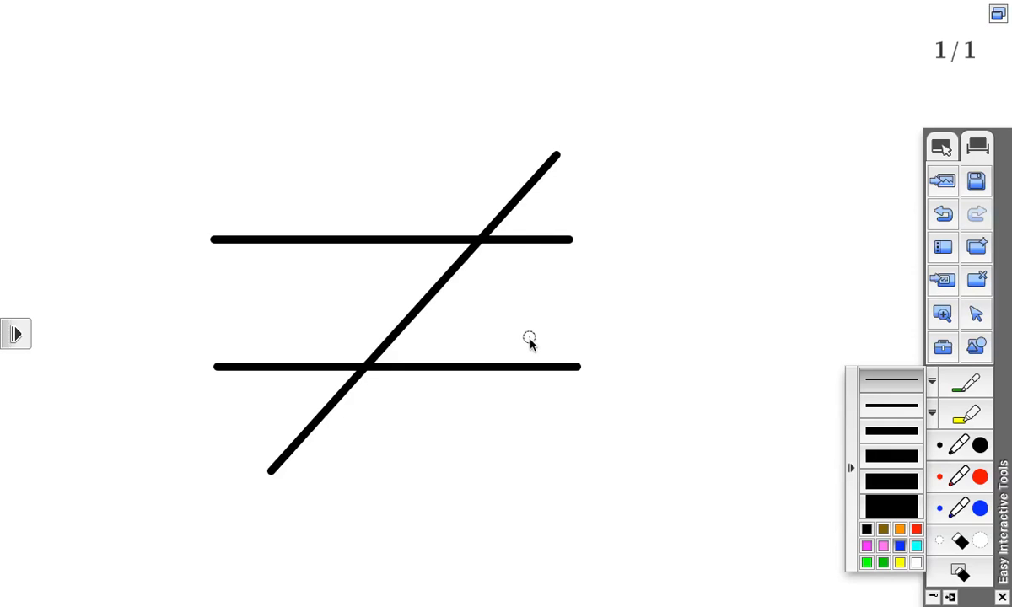
{"action": "mouse_move", "coordinate": [503, 149]}
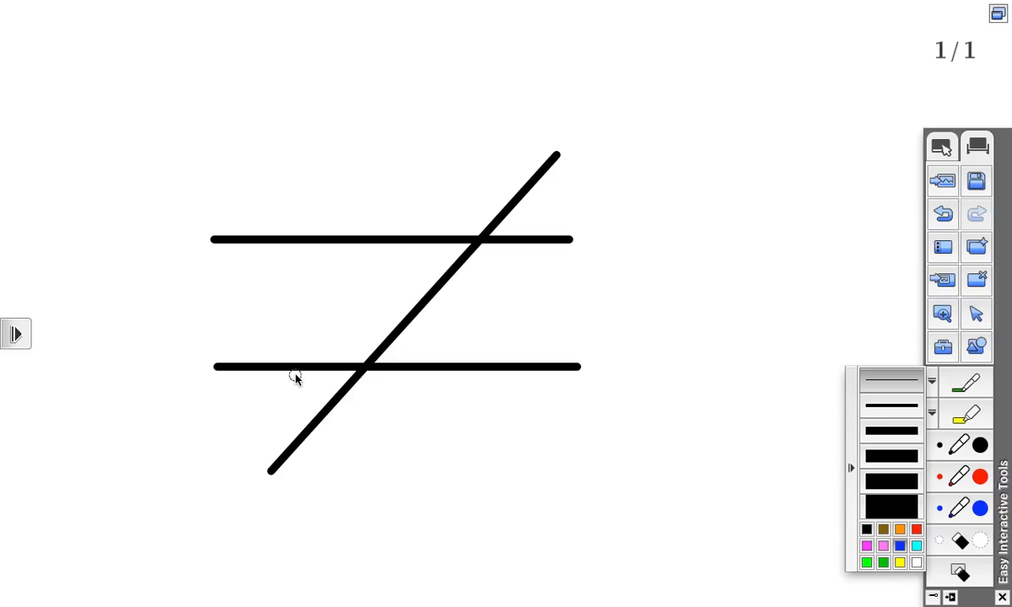
{"action": "mouse_move", "coordinate": [414, 346]}
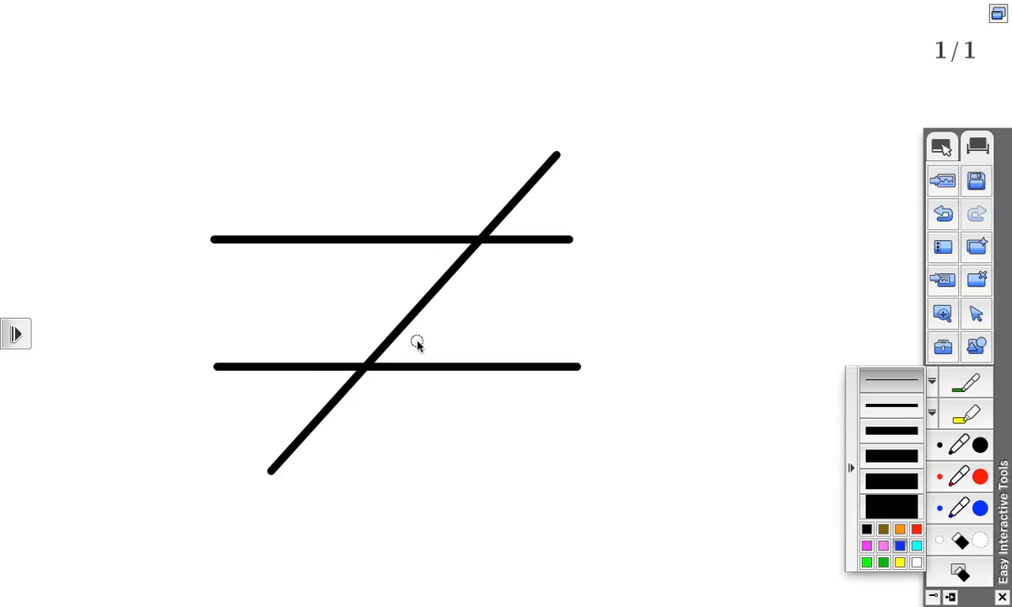
{"action": "mouse_move", "coordinate": [435, 320]}
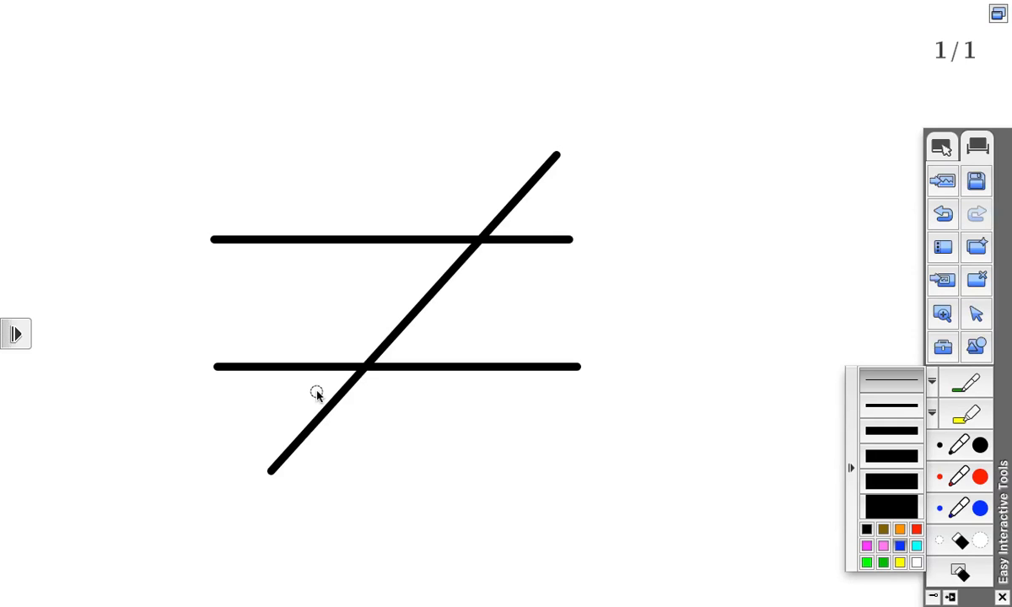
{"action": "mouse_move", "coordinate": [458, 232]}
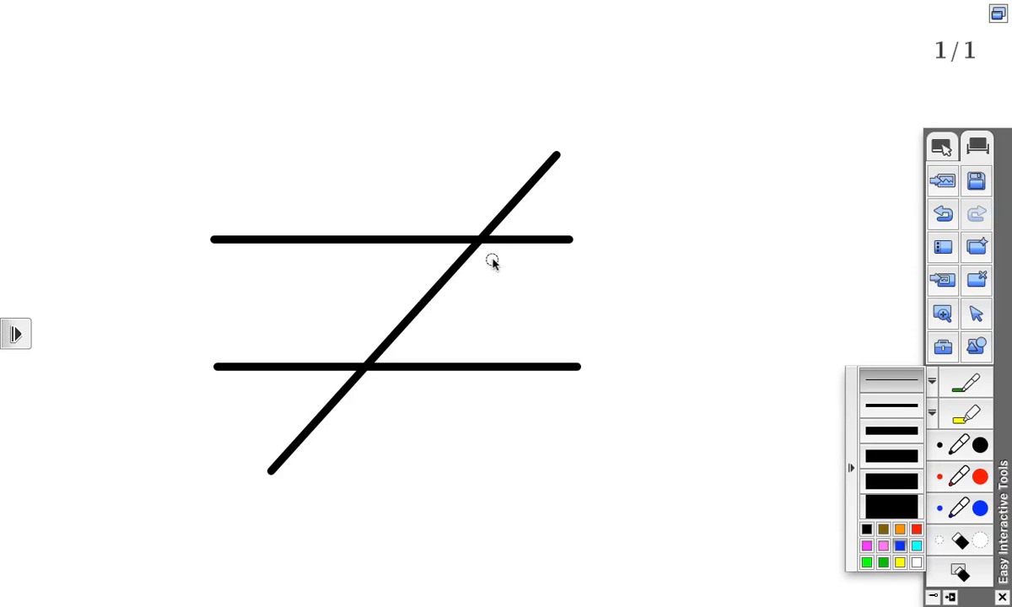
{"action": "mouse_move", "coordinate": [475, 226]}
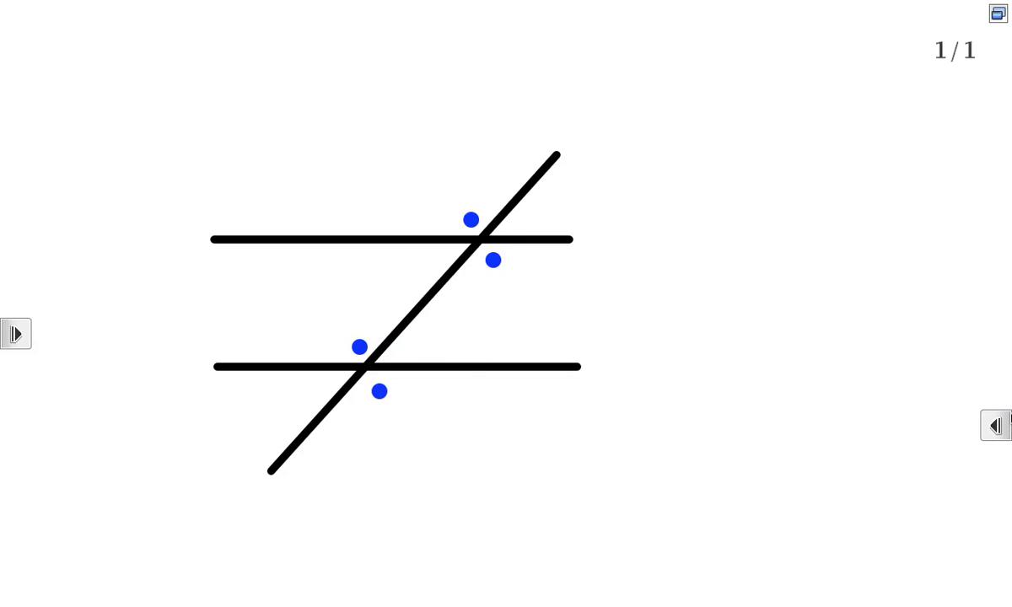
- Mark the acute angles at both intersections with red dots
{"action": "left_click", "coordinate": [995, 425]}
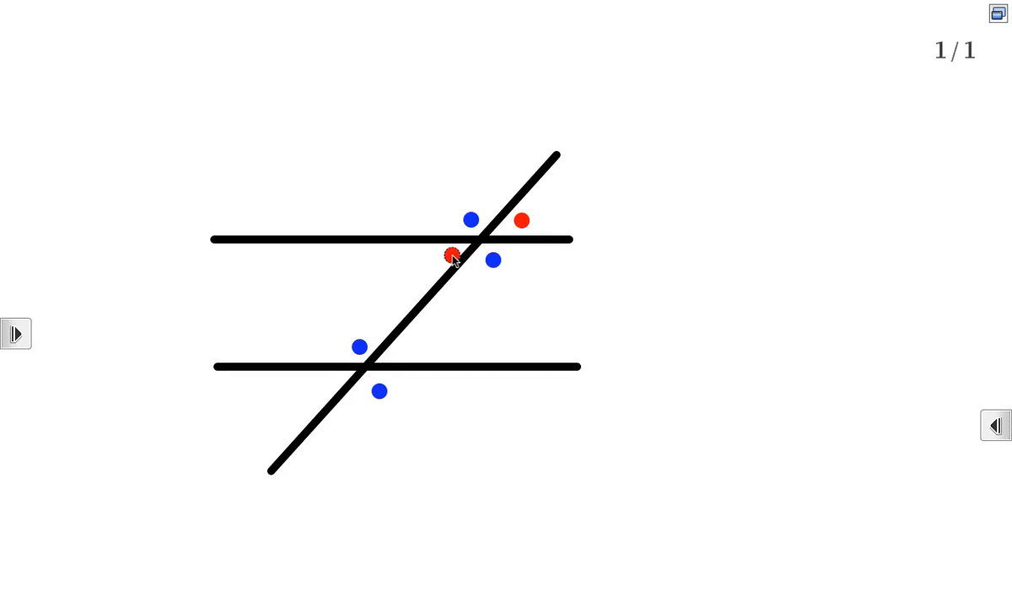
{"action": "left_click_drag", "start_coordinate": [452, 256], "coordinate": [422, 356]}
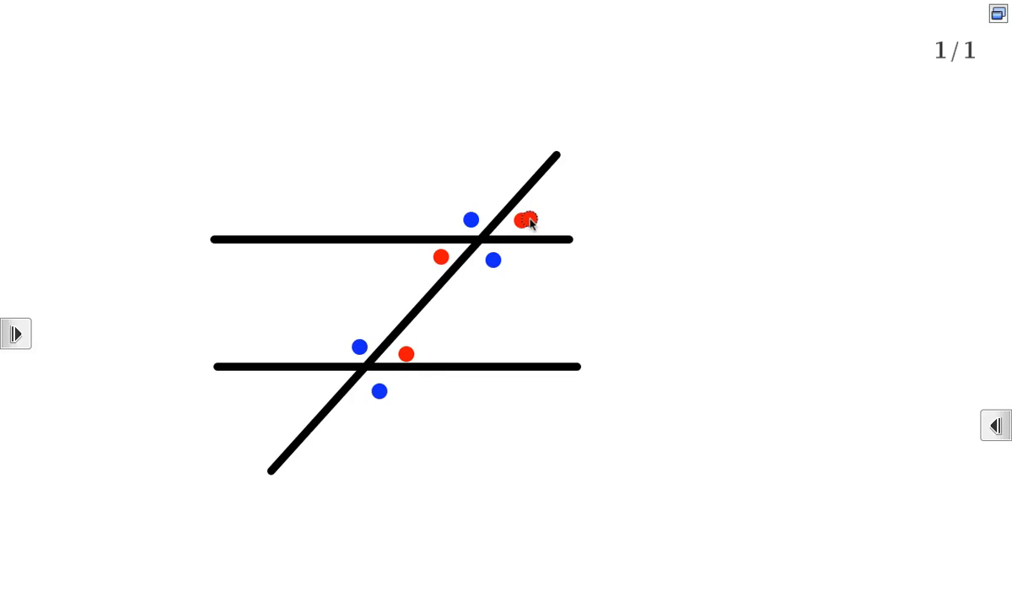
{"action": "left_click_drag", "start_coordinate": [525, 219], "coordinate": [335, 386]}
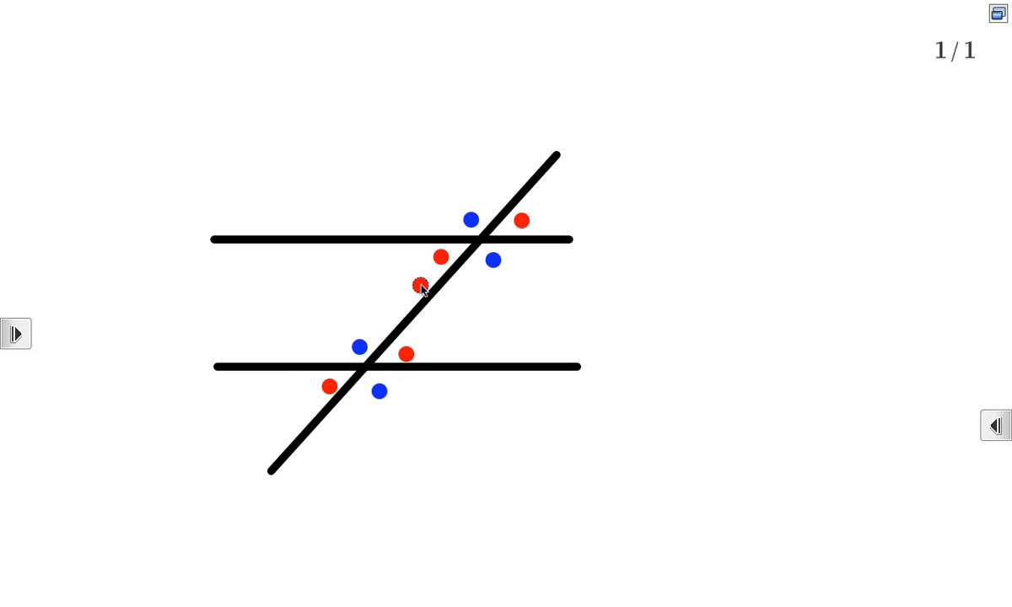
{"action": "left_click_drag", "start_coordinate": [418, 283], "coordinate": [523, 221]}
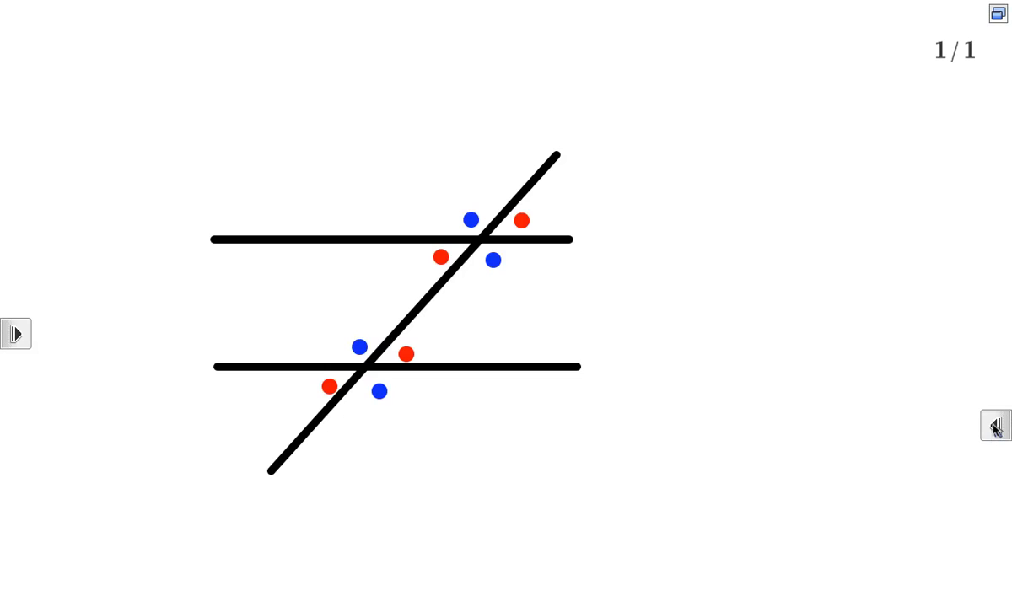
{"action": "left_click", "coordinate": [995, 425]}
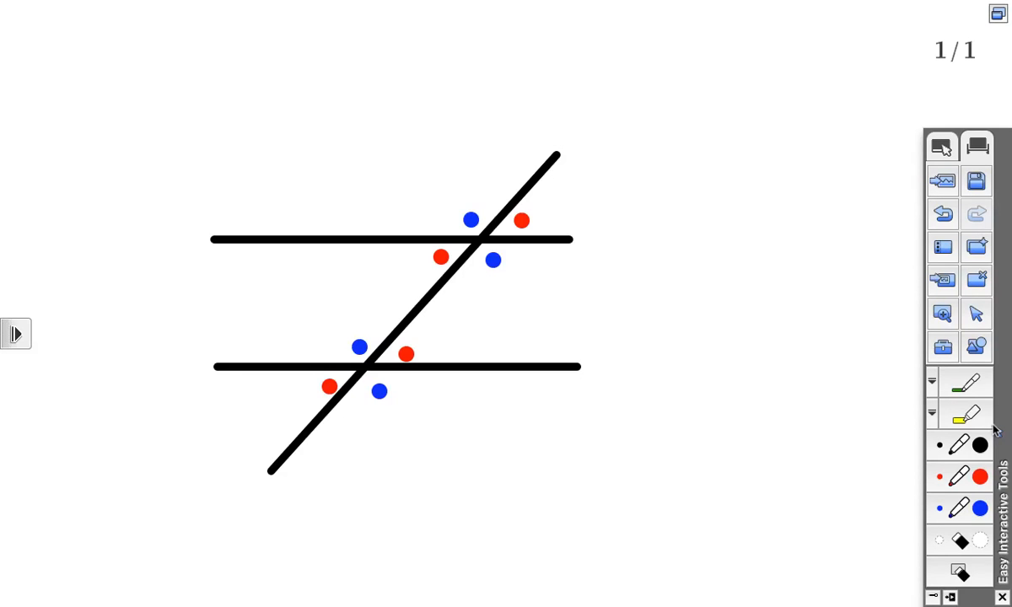
{"action": "mouse_move", "coordinate": [945, 553]}
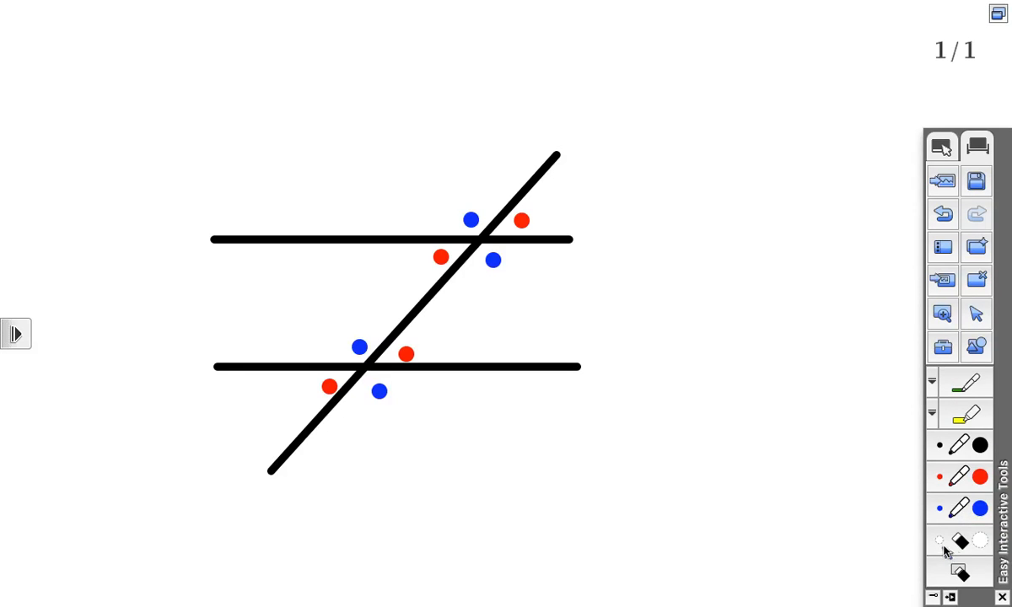
- Choose a pink pen to handwrite the 130°, 130° and x angle labels
{"action": "left_click", "coordinate": [931, 381]}
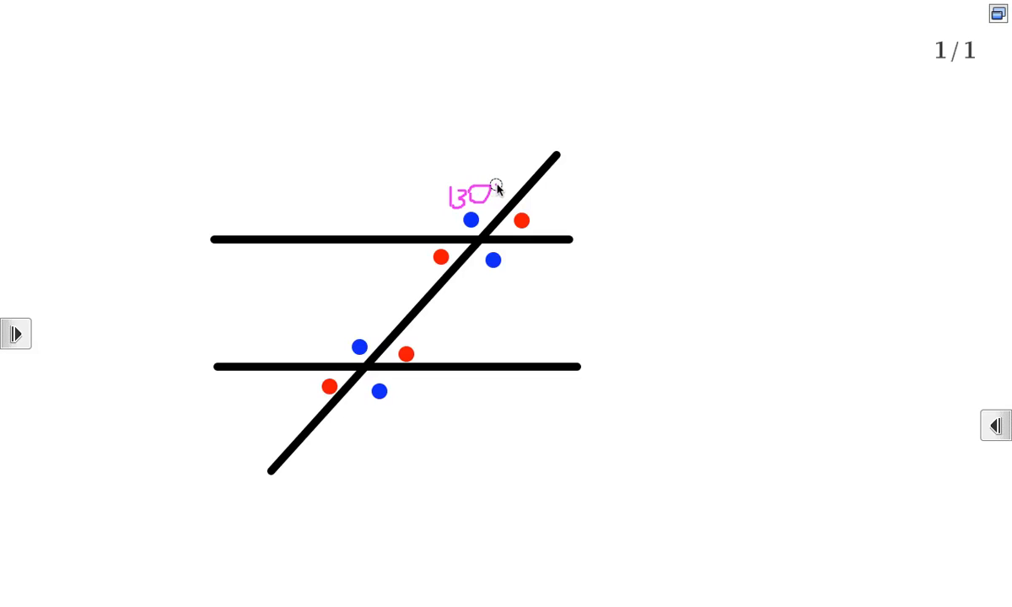
{"action": "mouse_move", "coordinate": [473, 300]}
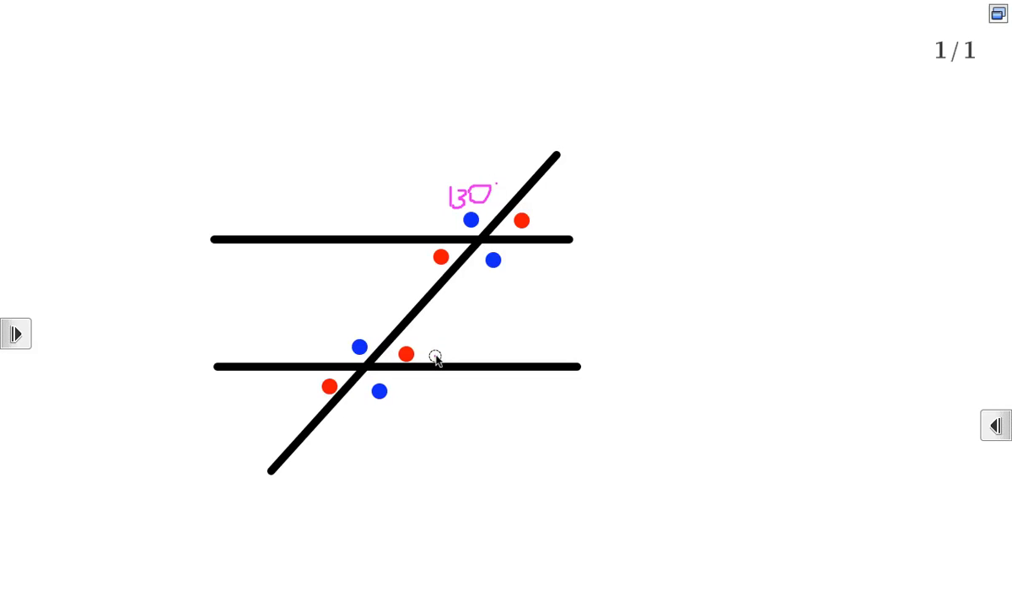
{"action": "mouse_move", "coordinate": [430, 344]}
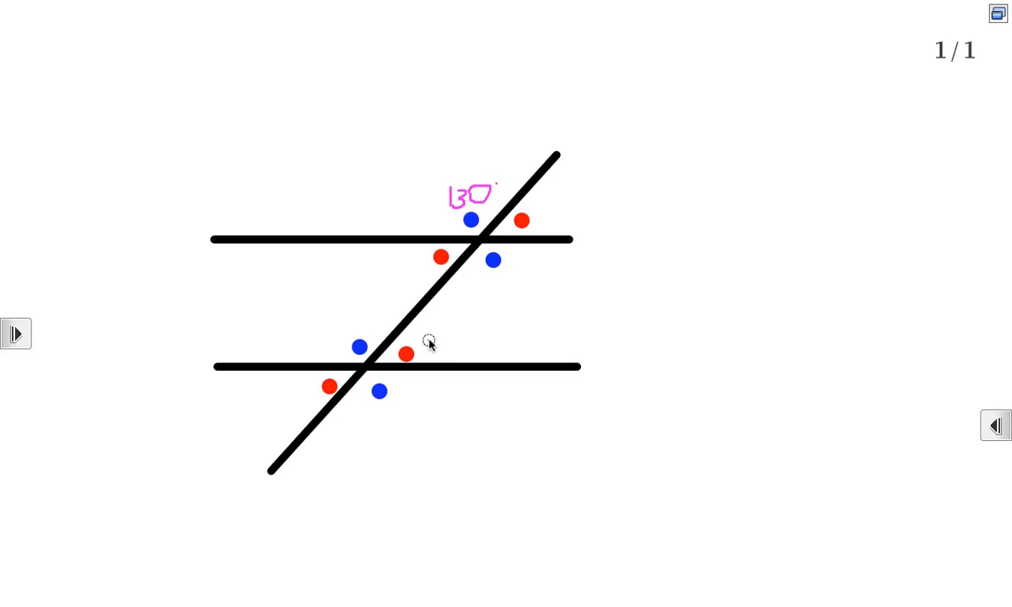
{"action": "mouse_move", "coordinate": [418, 341]}
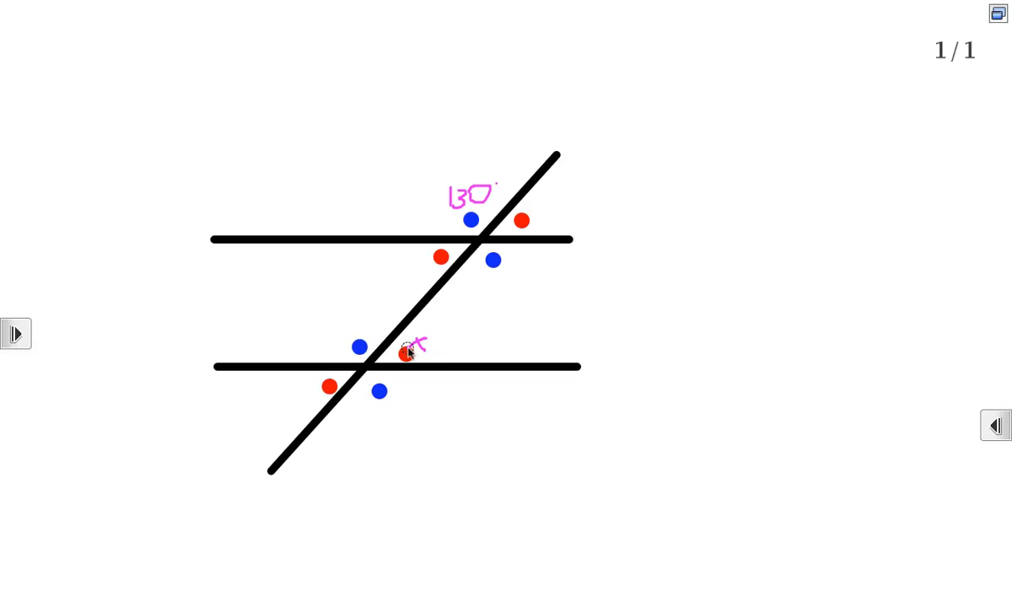
{"action": "mouse_move", "coordinate": [552, 351]}
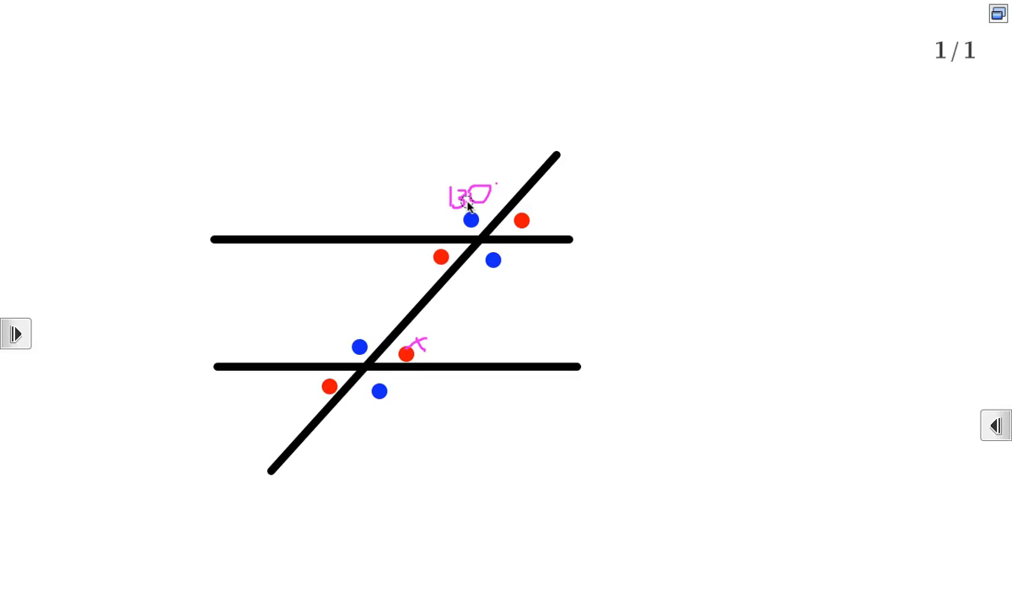
{"action": "mouse_move", "coordinate": [329, 329]}
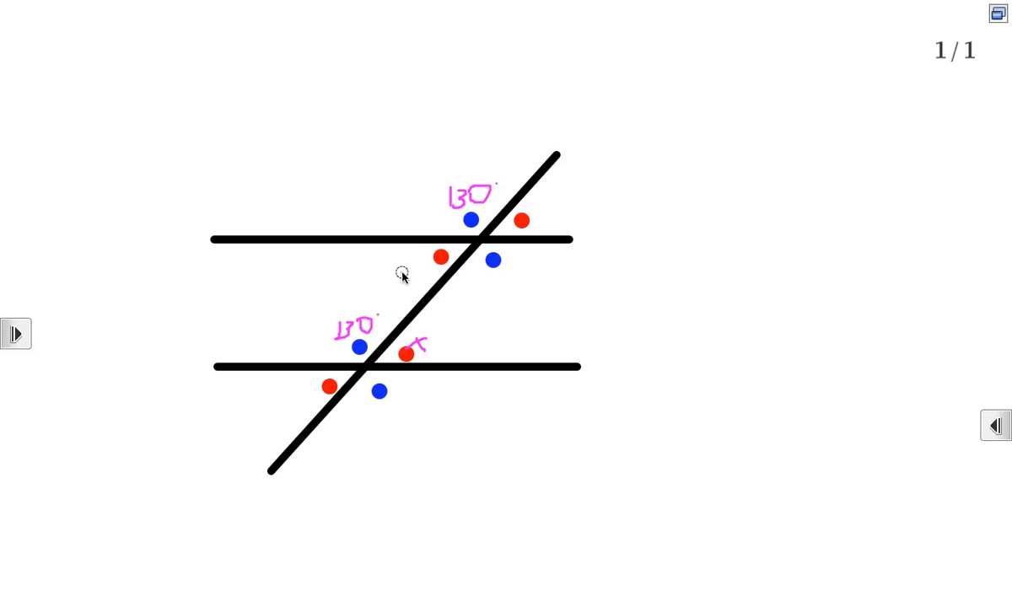
{"action": "mouse_move", "coordinate": [448, 212]}
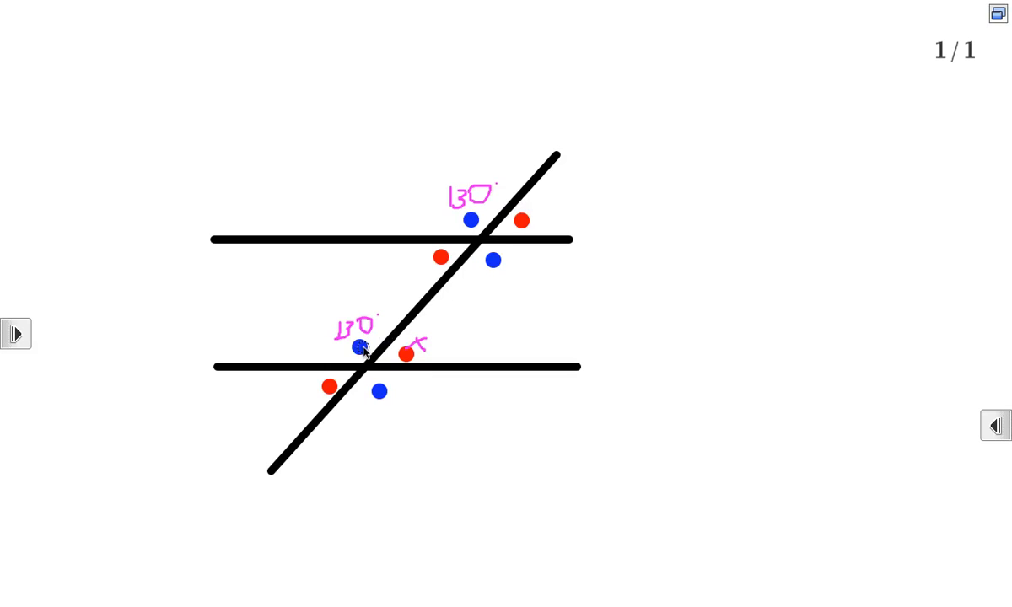
{"action": "mouse_move", "coordinate": [472, 218]}
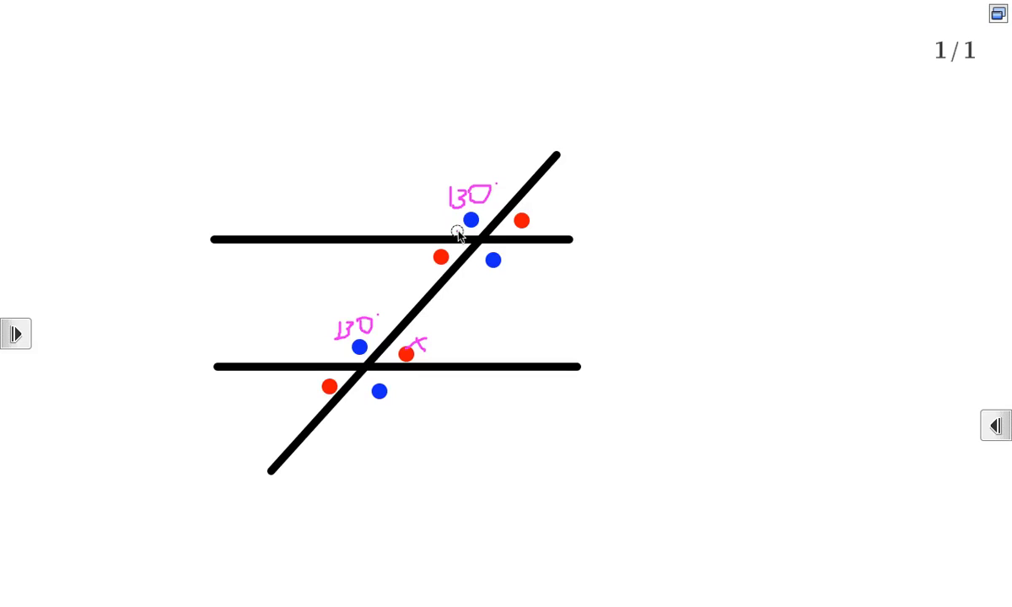
{"action": "mouse_move", "coordinate": [413, 250]}
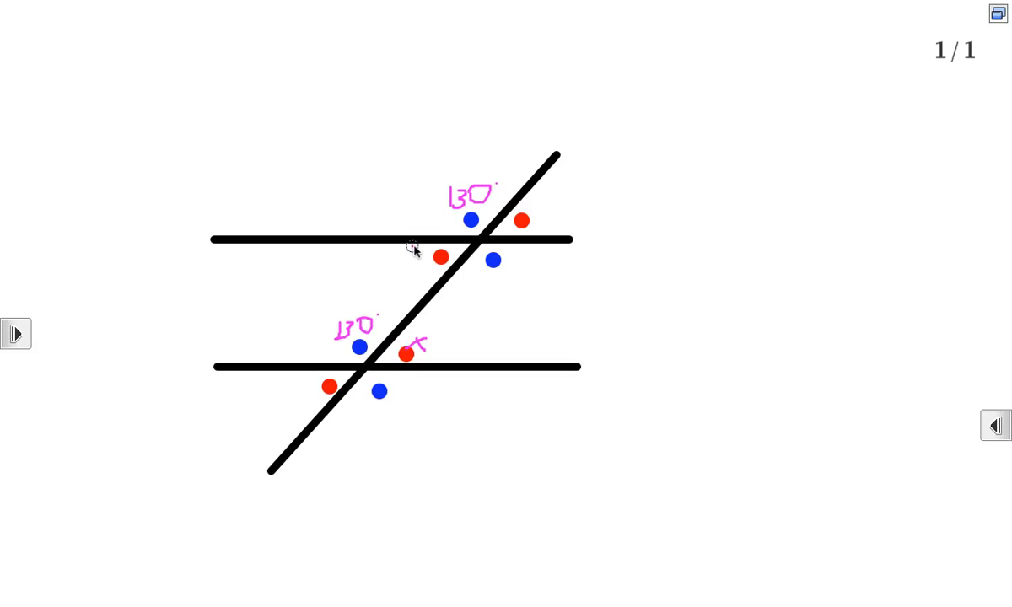
{"action": "mouse_move", "coordinate": [363, 337]}
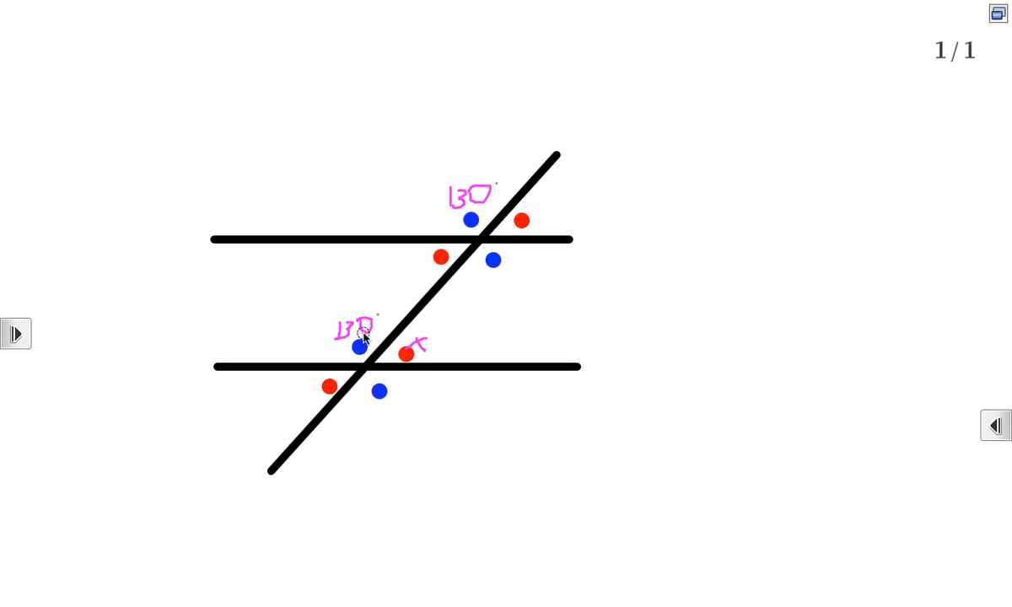
{"action": "mouse_move", "coordinate": [447, 330]}
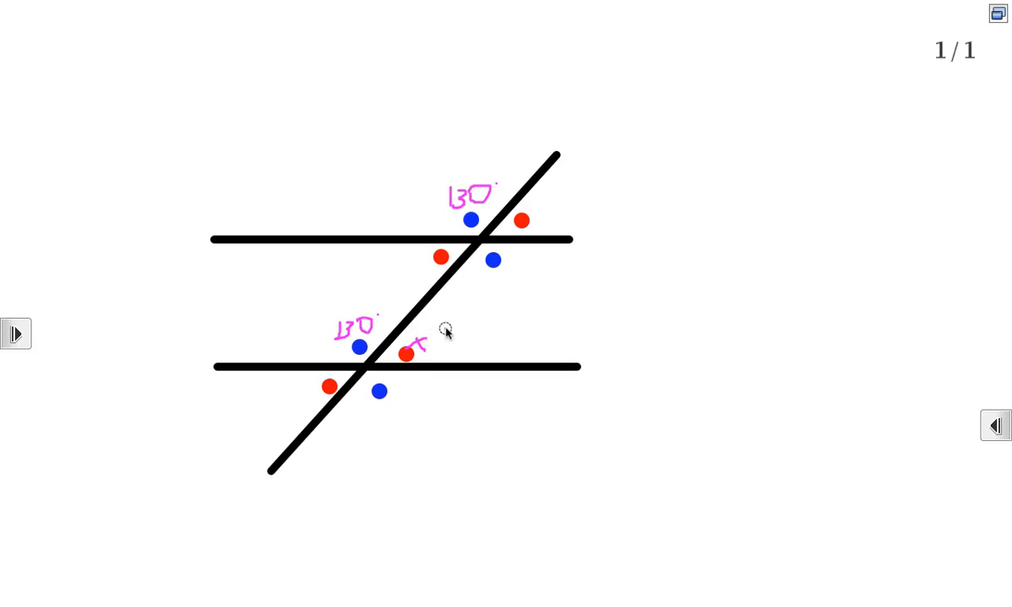
{"action": "mouse_move", "coordinate": [405, 354]}
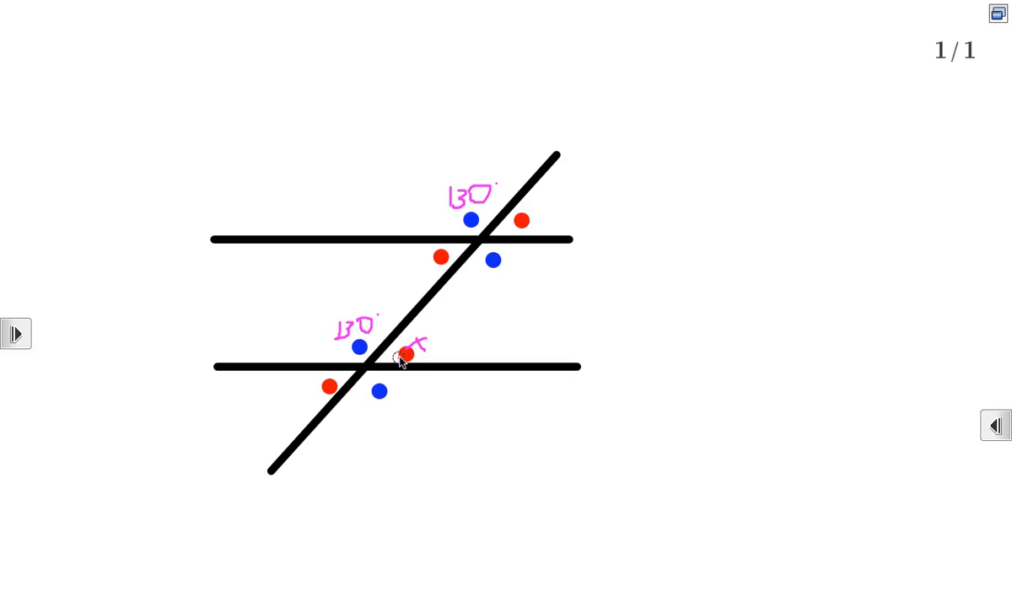
{"action": "mouse_move", "coordinate": [459, 323]}
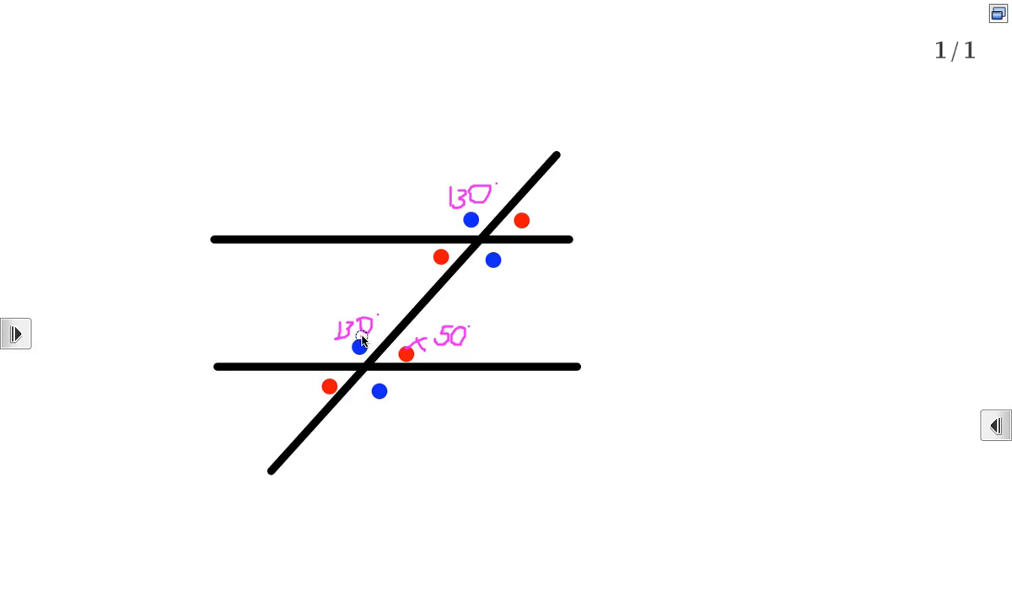
{"action": "mouse_move", "coordinate": [394, 327]}
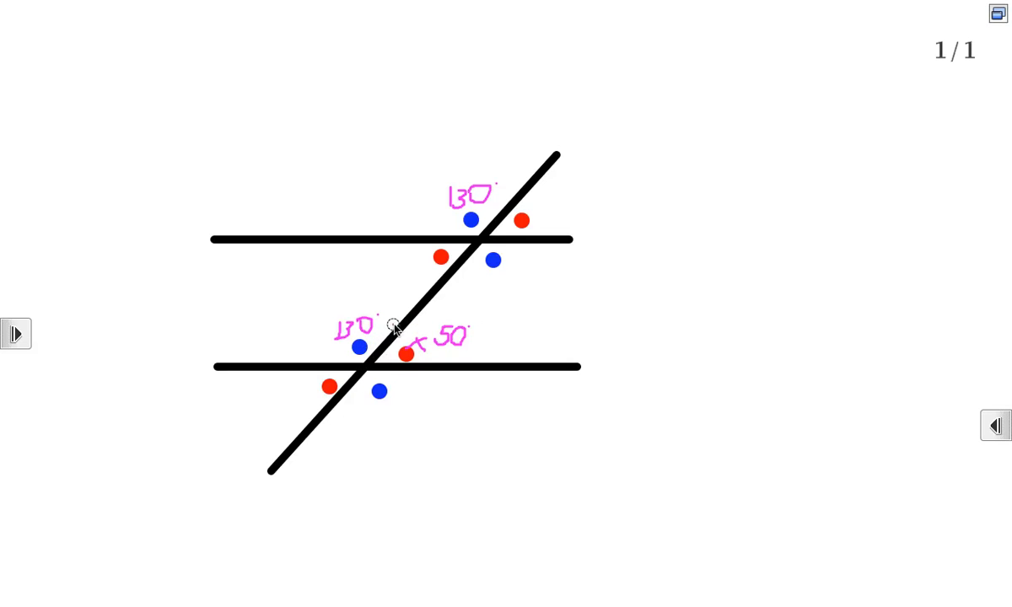
{"action": "mouse_move", "coordinate": [395, 374]}
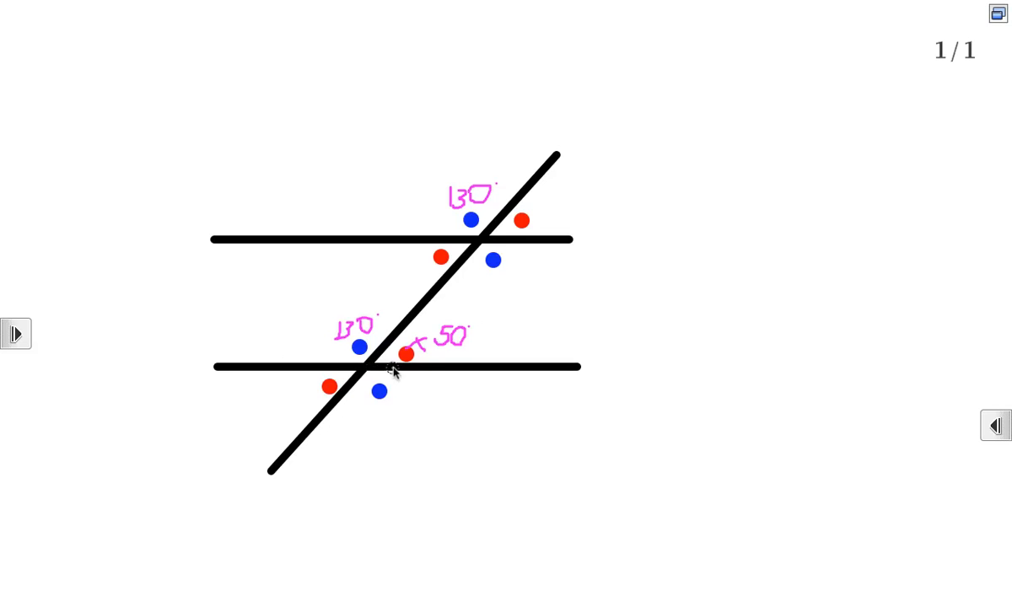
{"action": "mouse_move", "coordinate": [447, 378]}
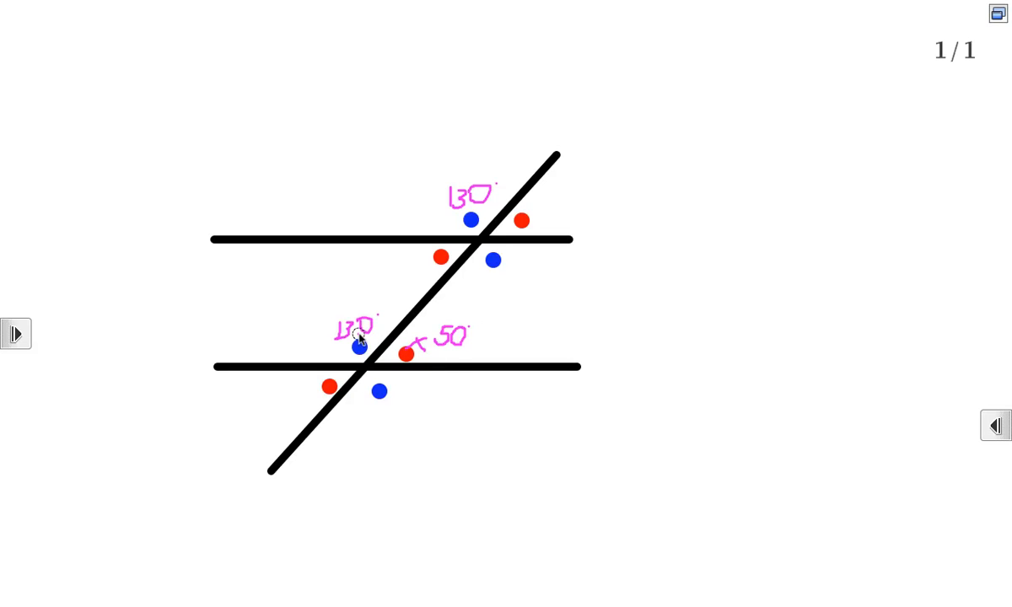
{"action": "mouse_move", "coordinate": [462, 344]}
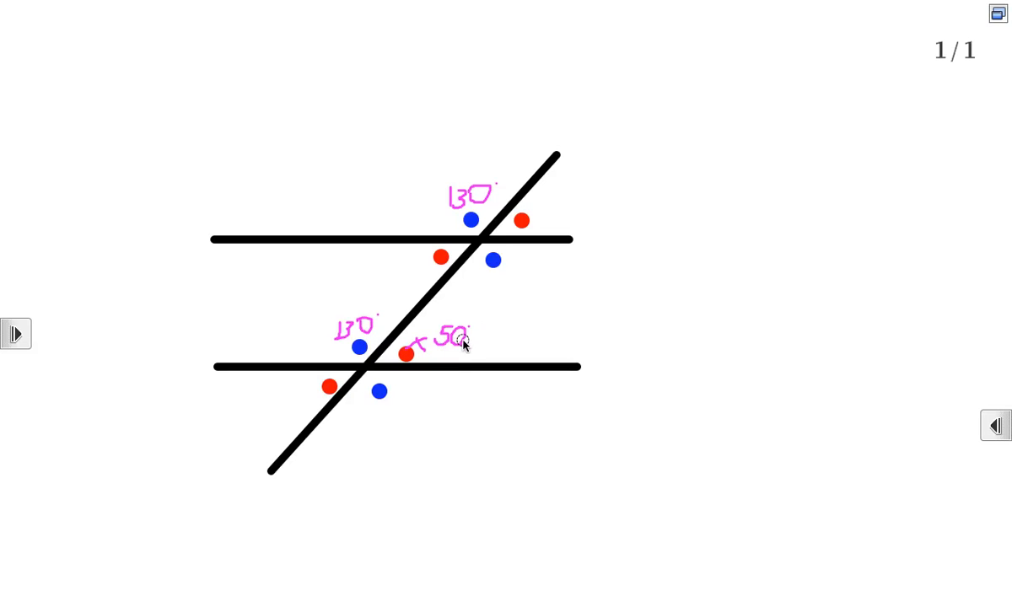
{"action": "mouse_move", "coordinate": [462, 353]}
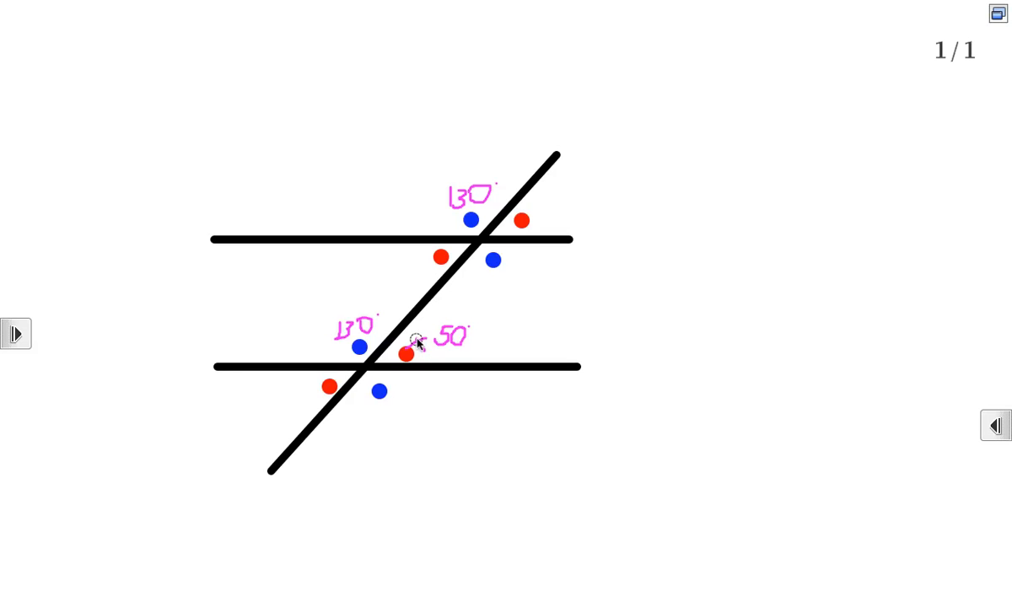
{"action": "mouse_move", "coordinate": [415, 347]}
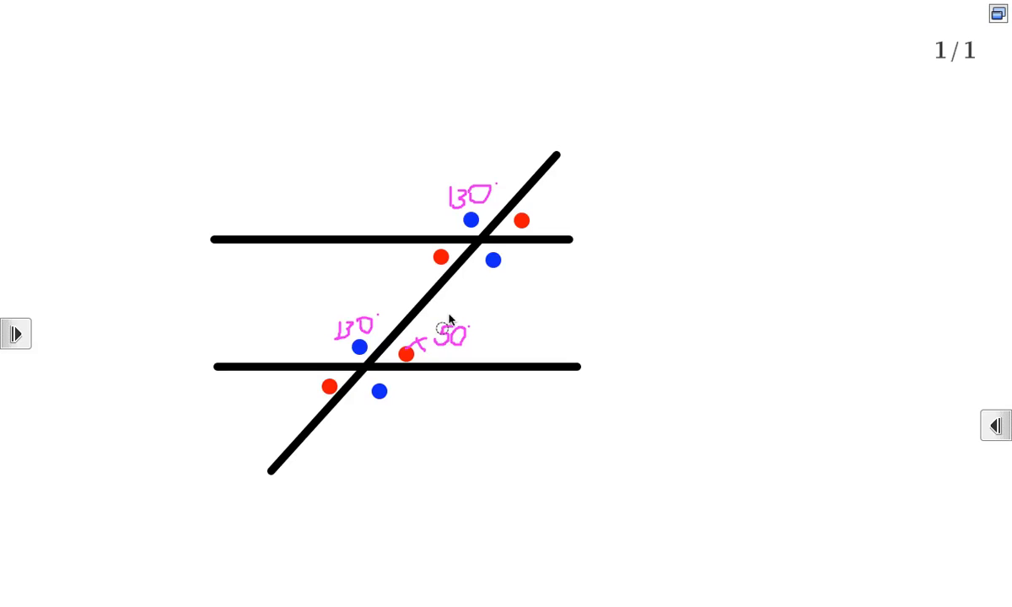
{"action": "mouse_move", "coordinate": [465, 219]}
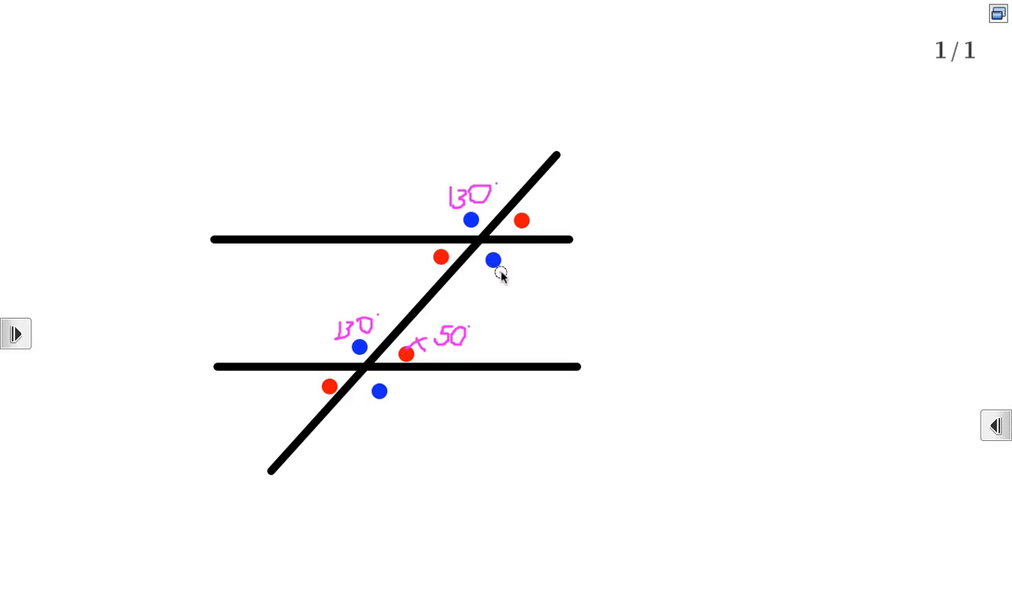
{"action": "mouse_move", "coordinate": [356, 347]}
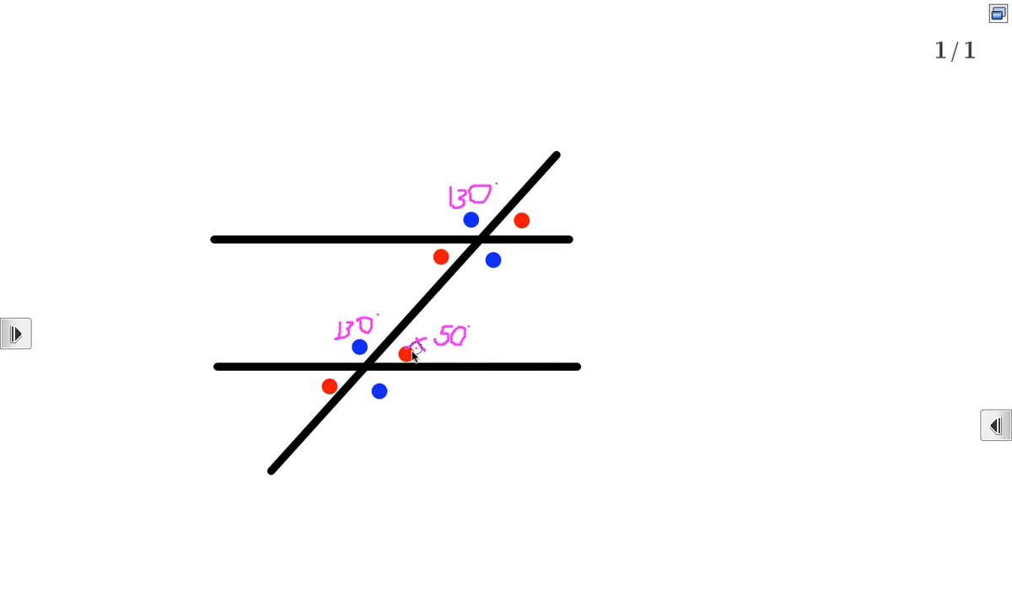
{"action": "mouse_move", "coordinate": [425, 349]}
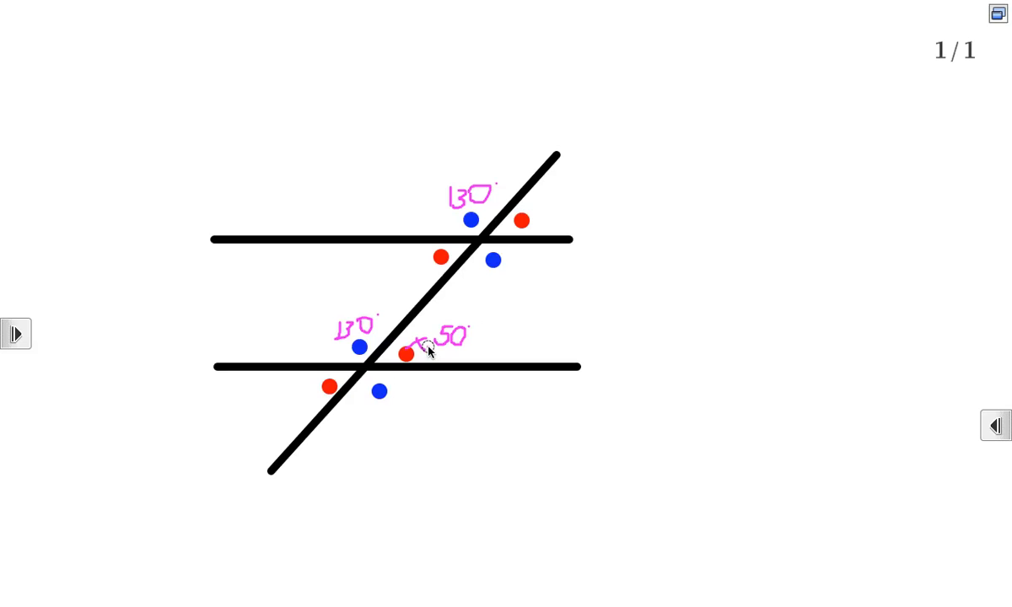
{"action": "mouse_move", "coordinate": [508, 347]}
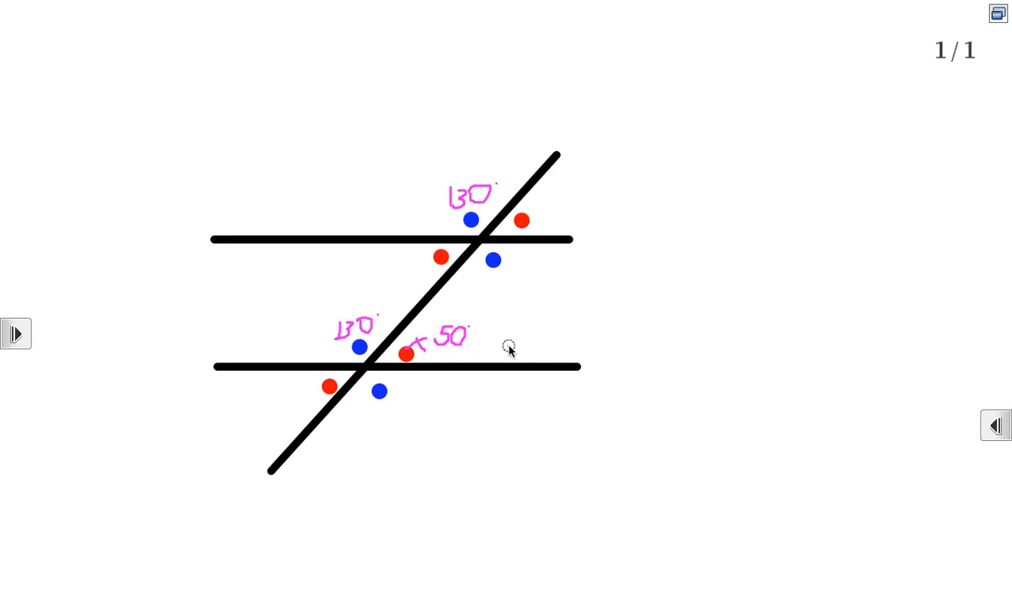
{"action": "mouse_move", "coordinate": [436, 357]}
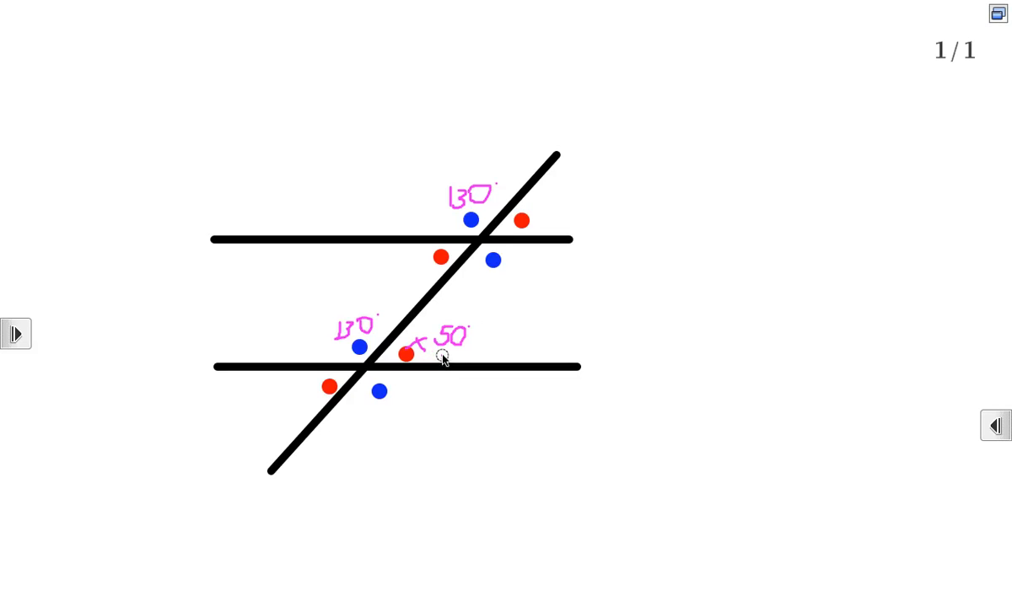
{"action": "mouse_move", "coordinate": [540, 205]}
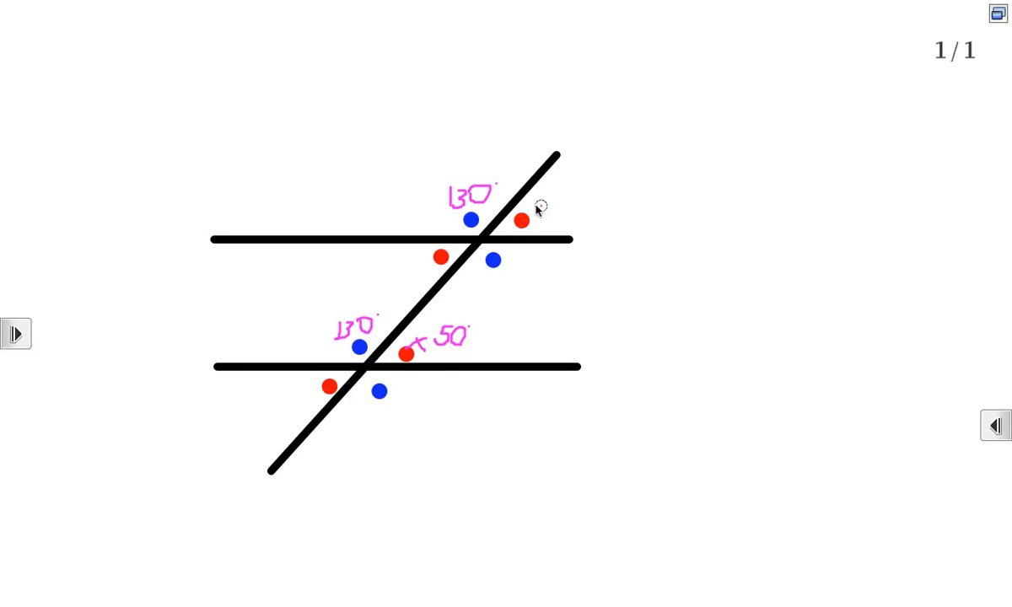
{"action": "mouse_move", "coordinate": [485, 218]}
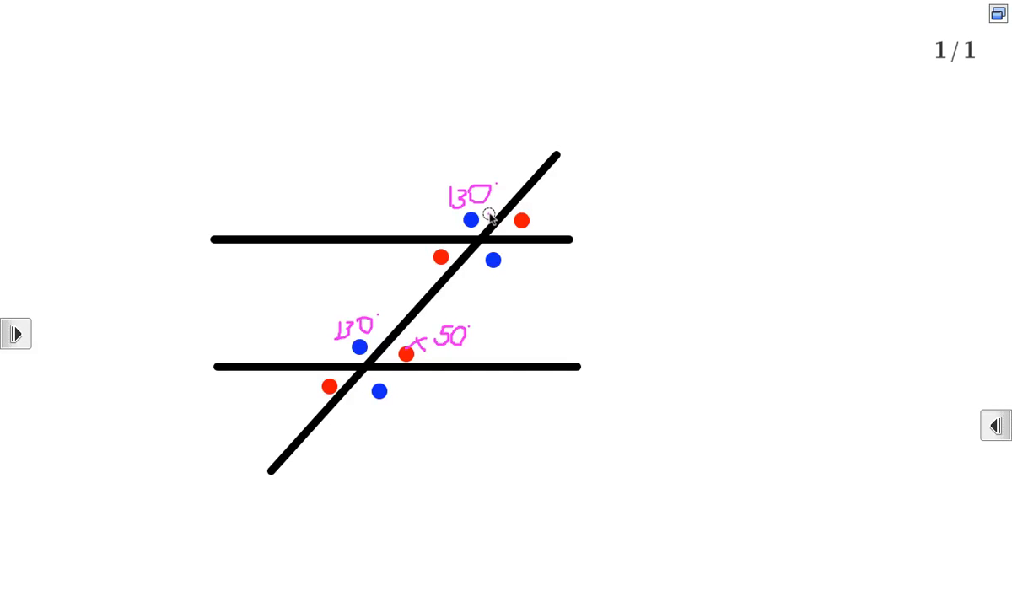
{"action": "mouse_move", "coordinate": [492, 270]}
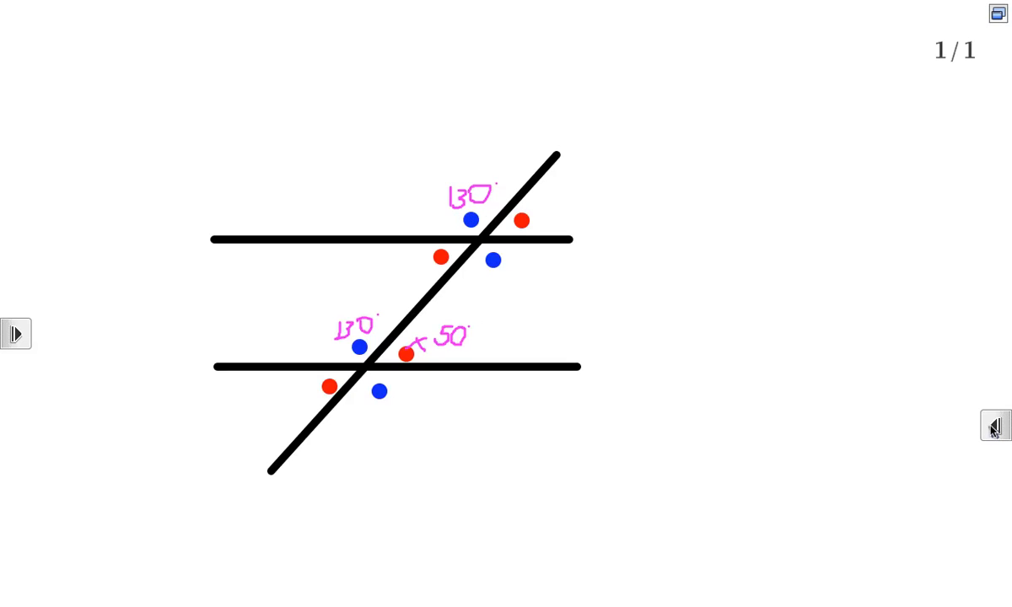
- Clear the whole labelled diagram off the whiteboard and confirm
{"action": "left_click", "coordinate": [995, 425]}
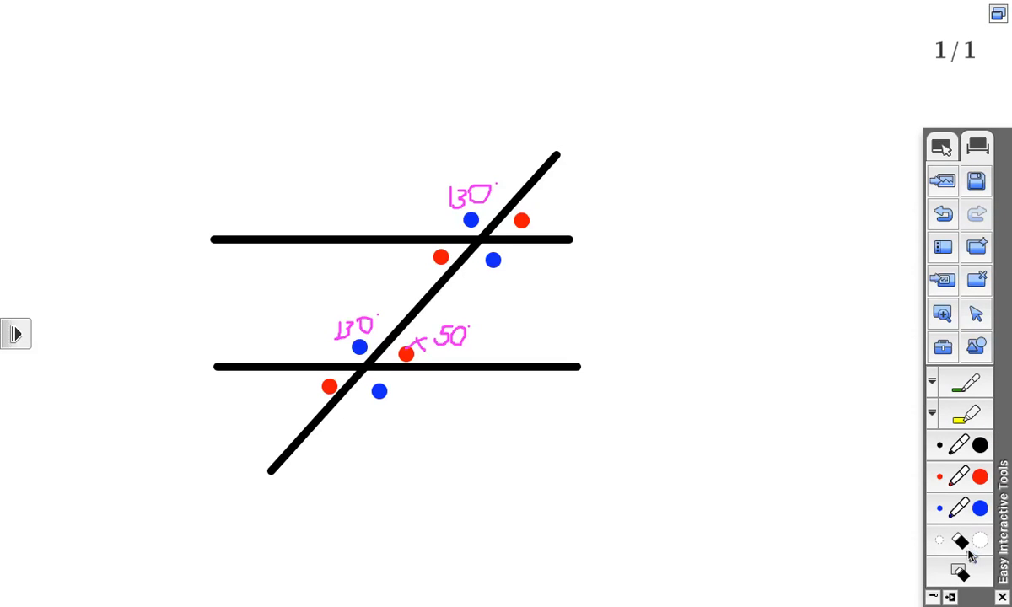
{"action": "left_click", "coordinate": [959, 572]}
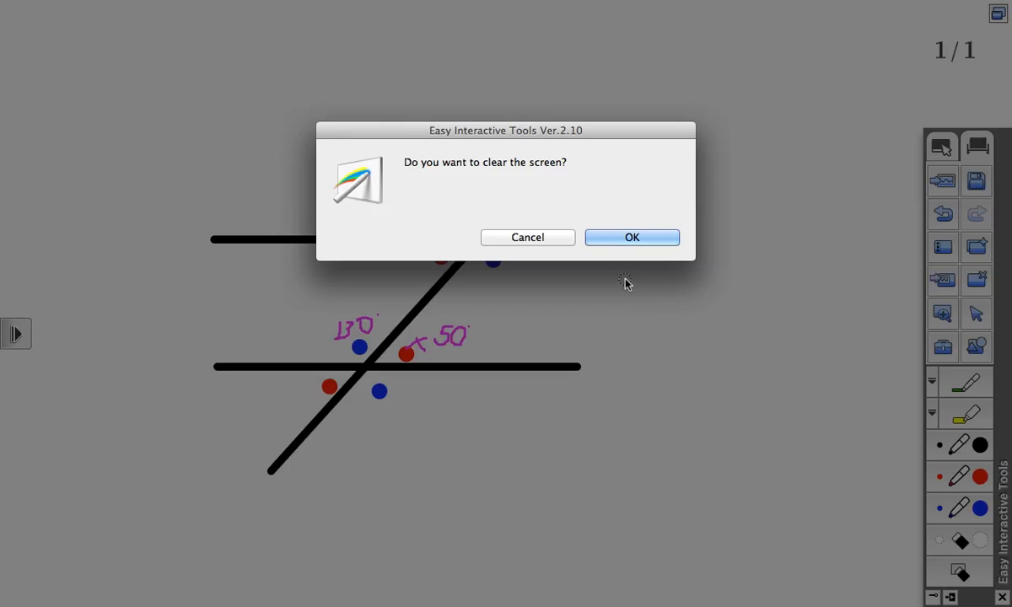
{"action": "left_click", "coordinate": [631, 236]}
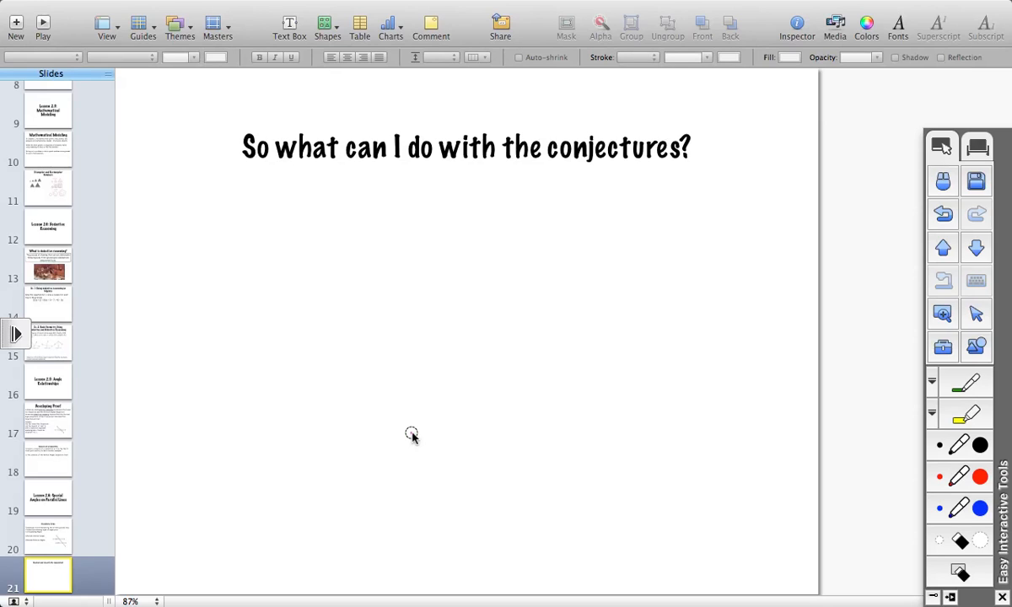
{"action": "mouse_move", "coordinate": [418, 423]}
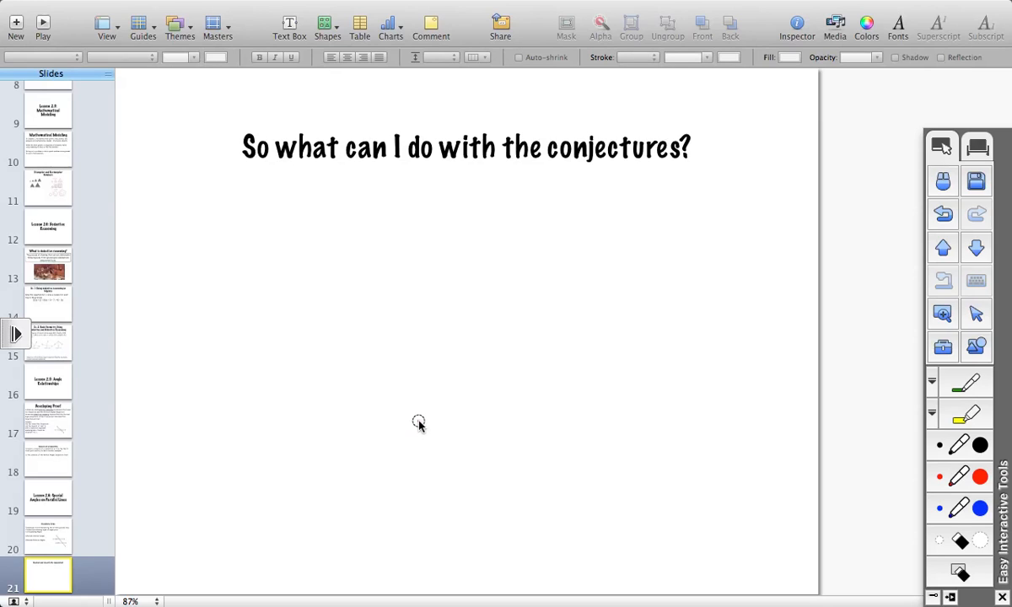
{"action": "mouse_move", "coordinate": [518, 327]}
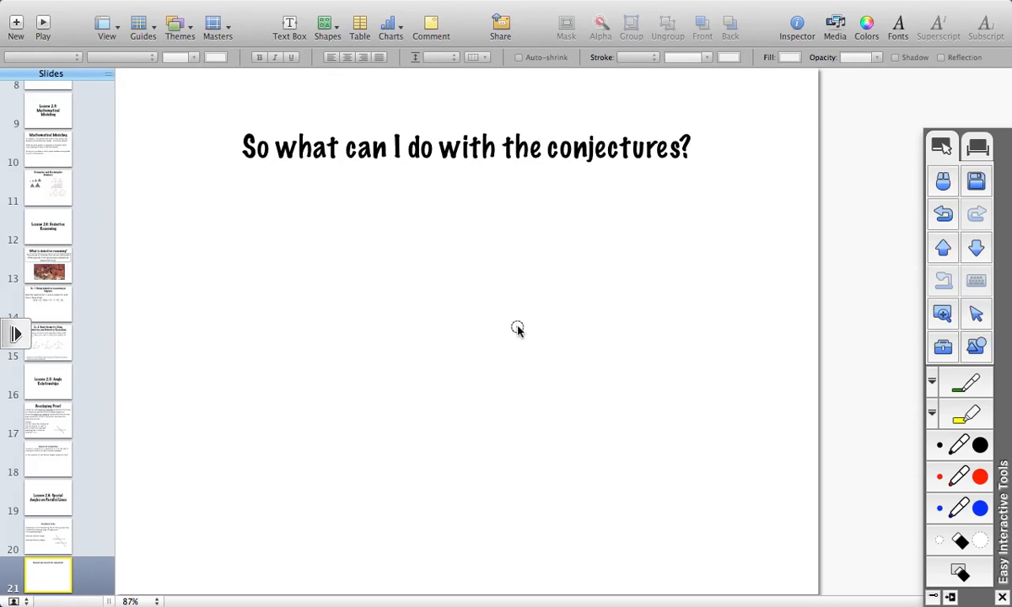
{"action": "mouse_move", "coordinate": [654, 170]}
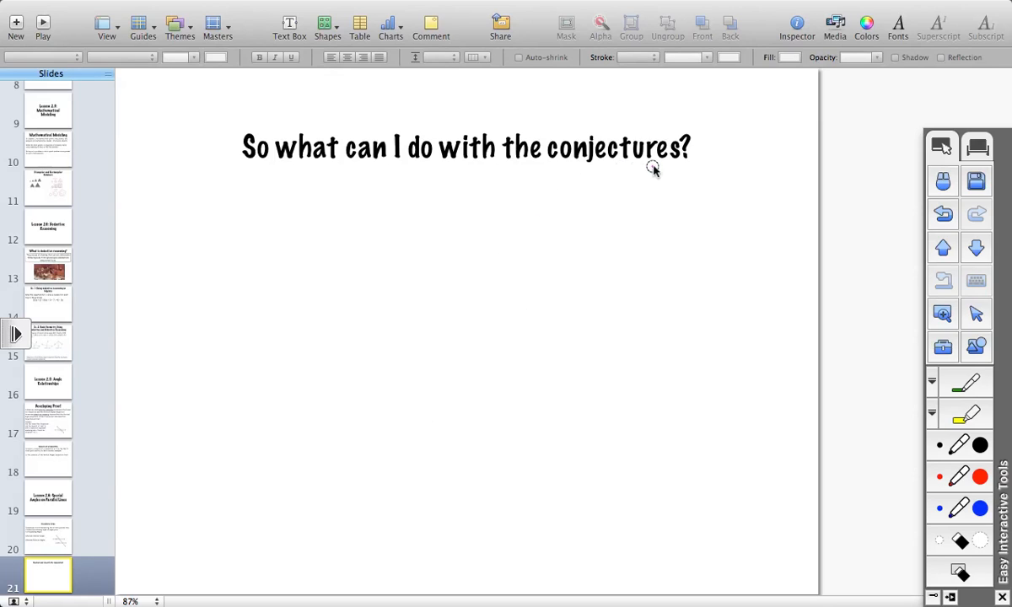
{"action": "mouse_move", "coordinate": [670, 168]}
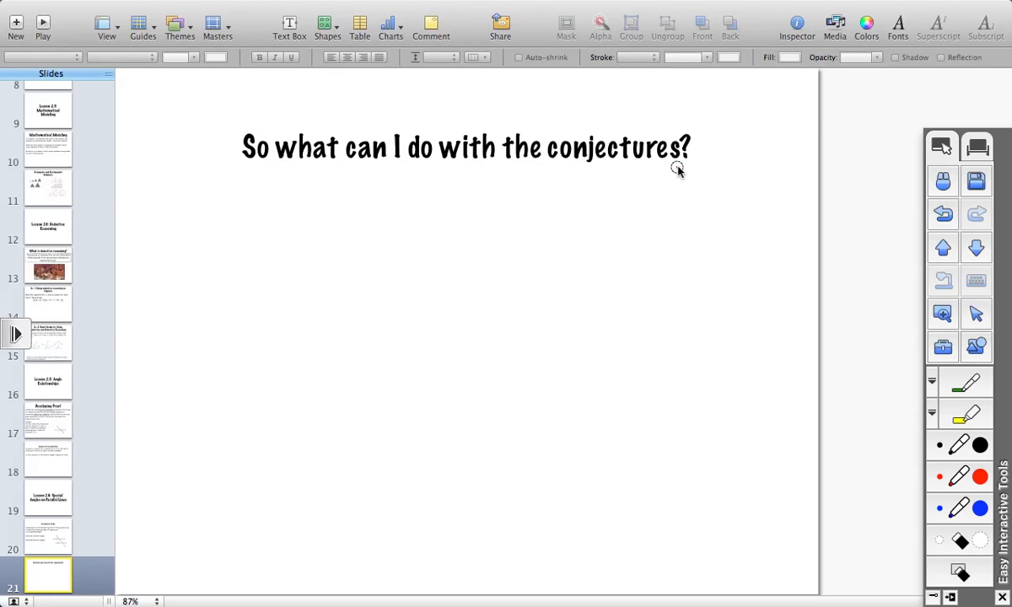
{"action": "mouse_move", "coordinate": [563, 167]}
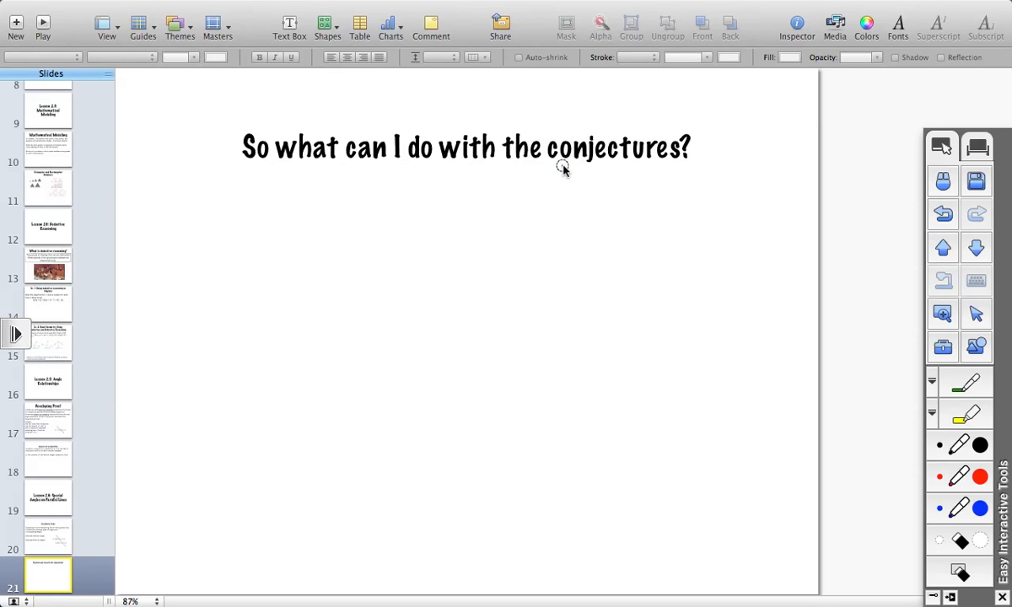
{"action": "mouse_move", "coordinate": [539, 174]}
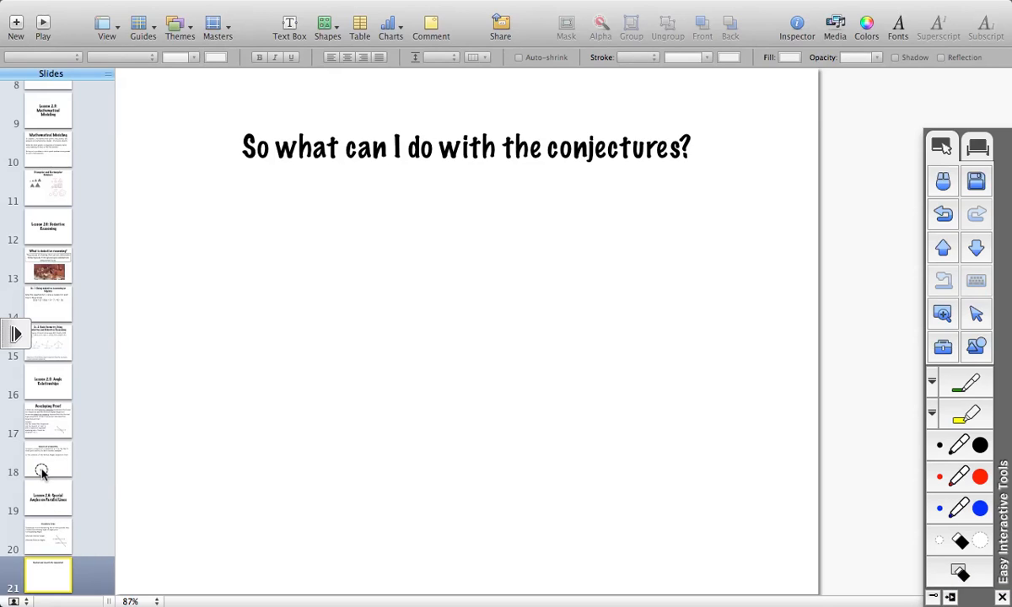
{"action": "mouse_move", "coordinate": [263, 184]}
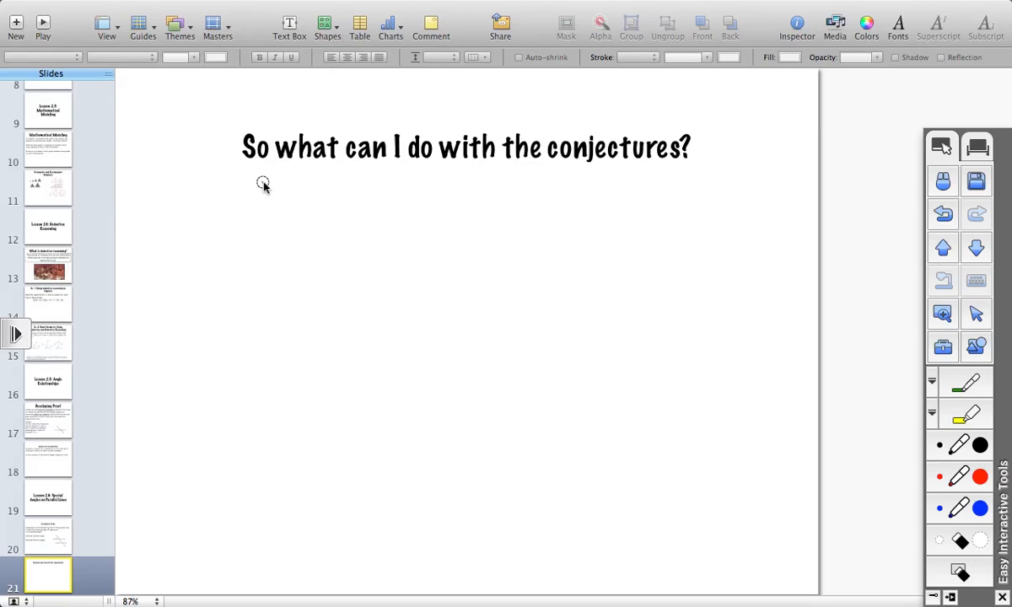
{"action": "mouse_move", "coordinate": [455, 353]}
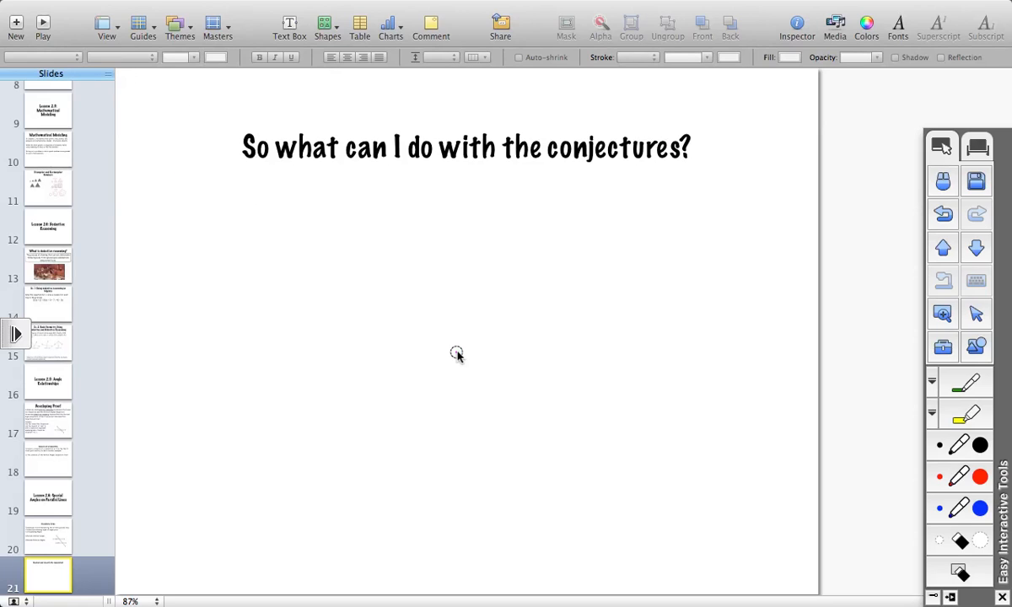